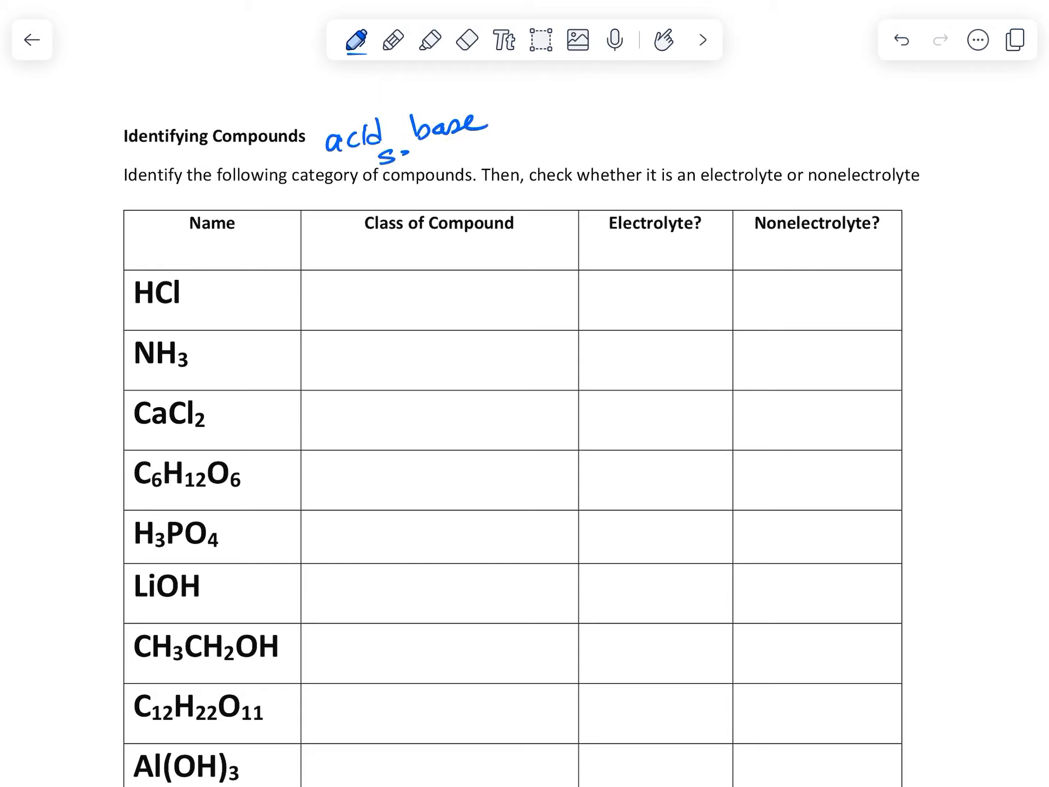
Step: Handwrite a blue key: covalent = 2NM, acid/base = Table K&L, salt = ionic = M&NM, alcohols = R
type("salt")
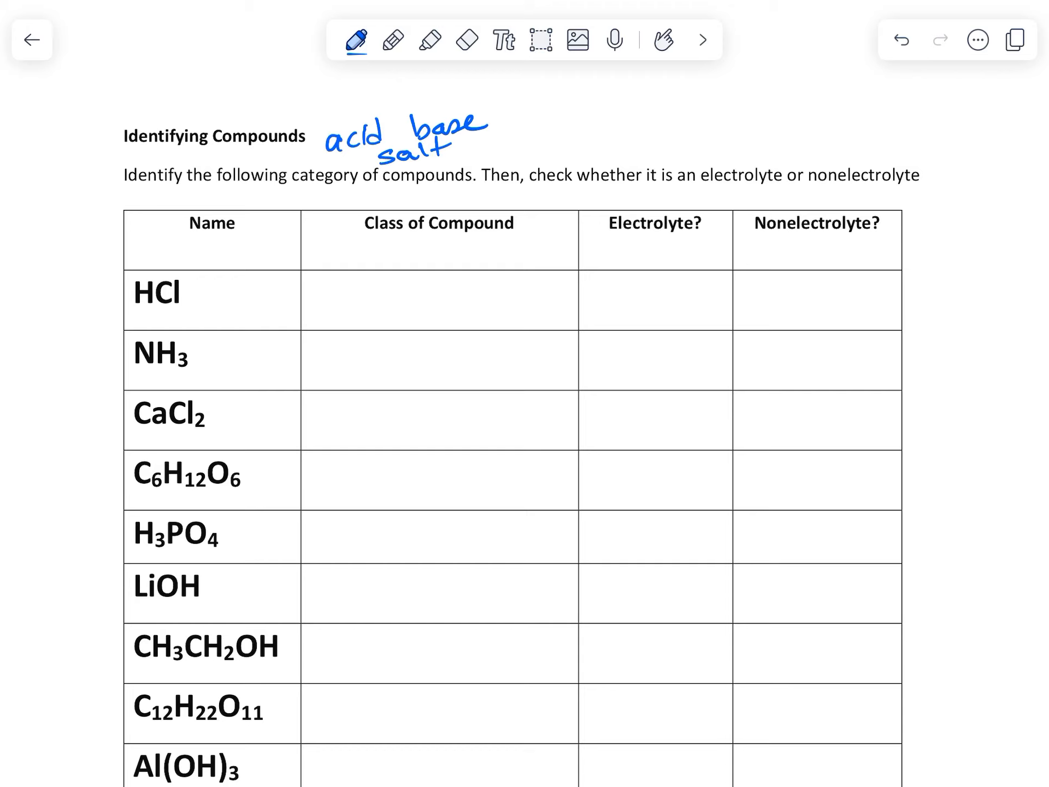
type("alcohols")
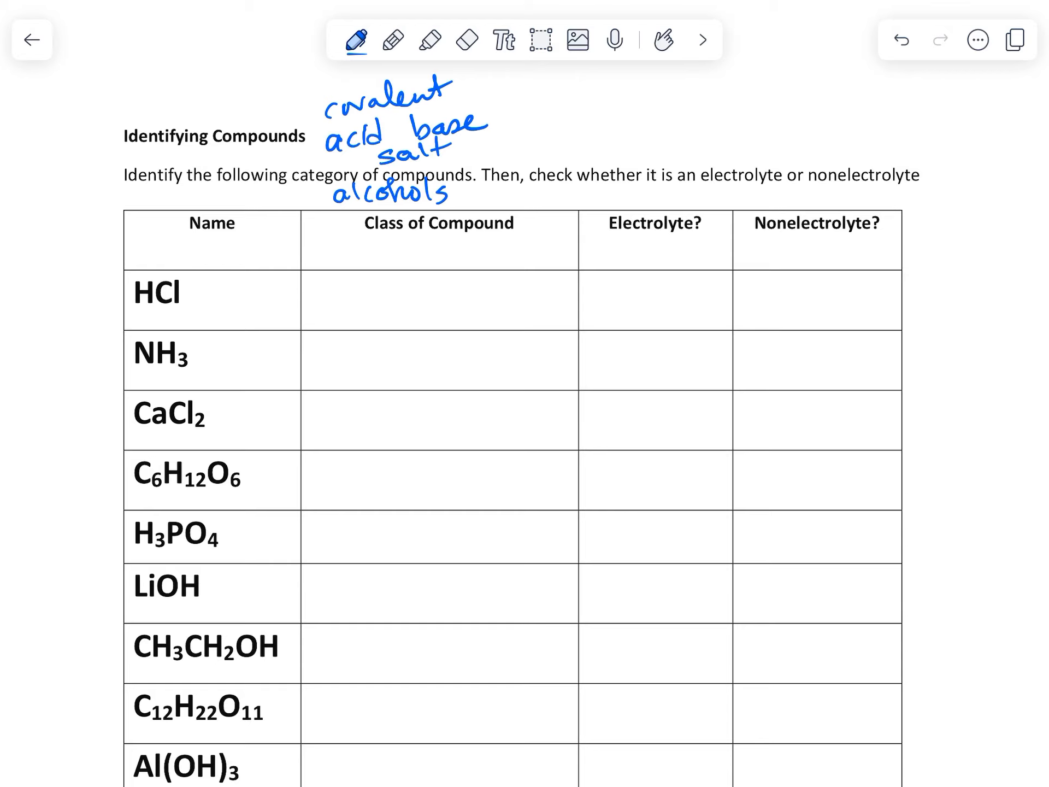
left_click_drag(498, 124, 542, 107)
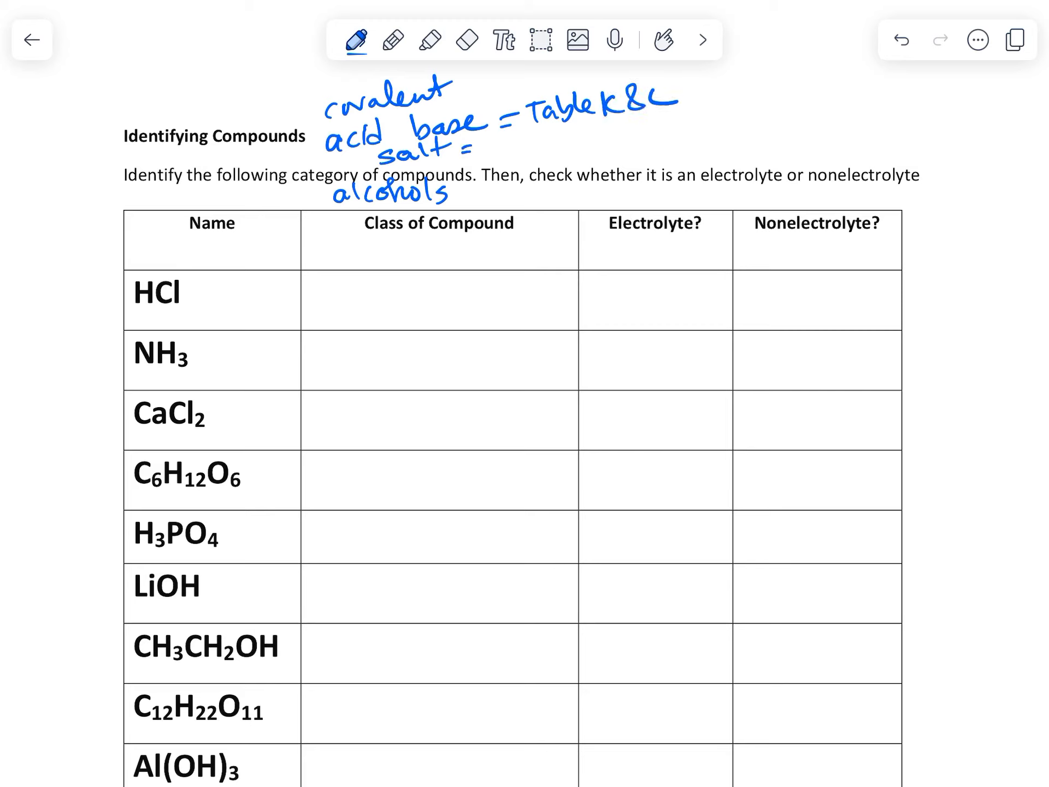
type("ionic")
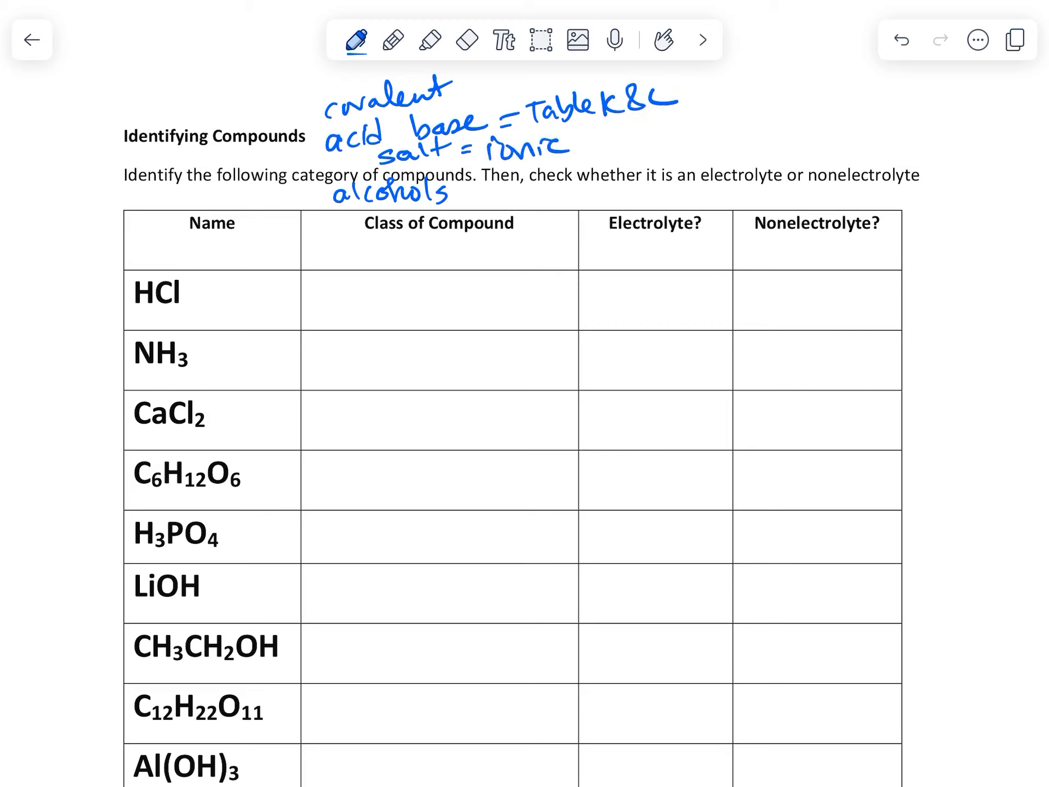
type("= R")
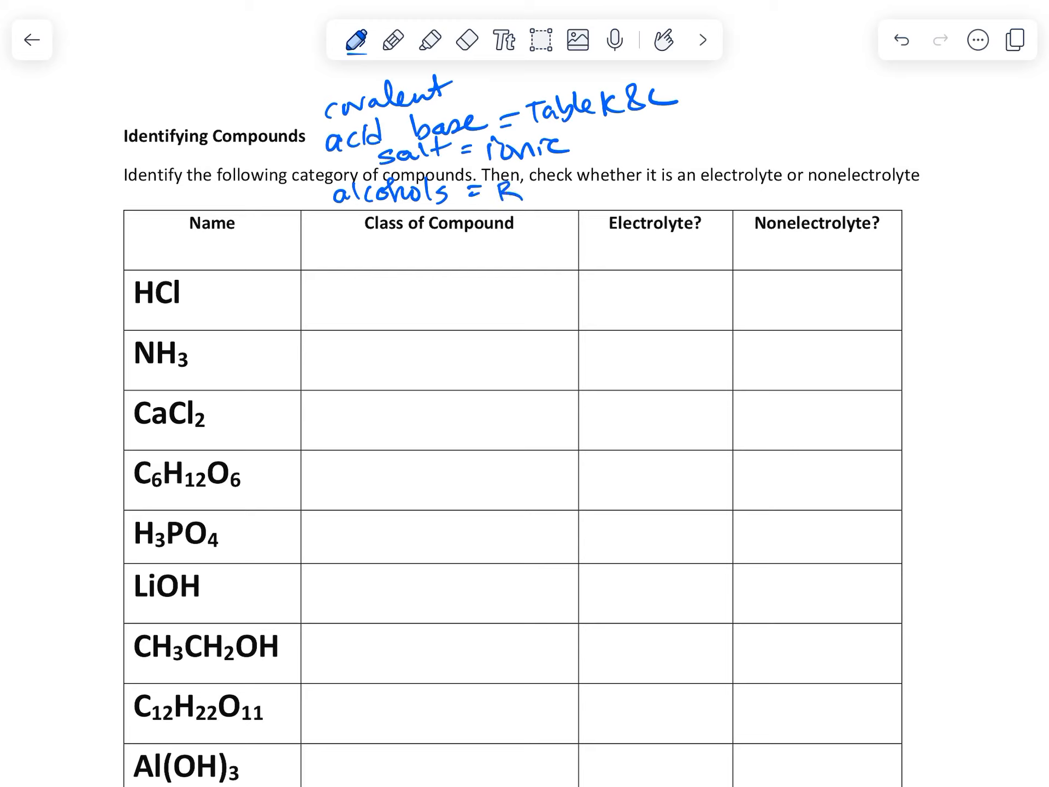
type("=2NM")
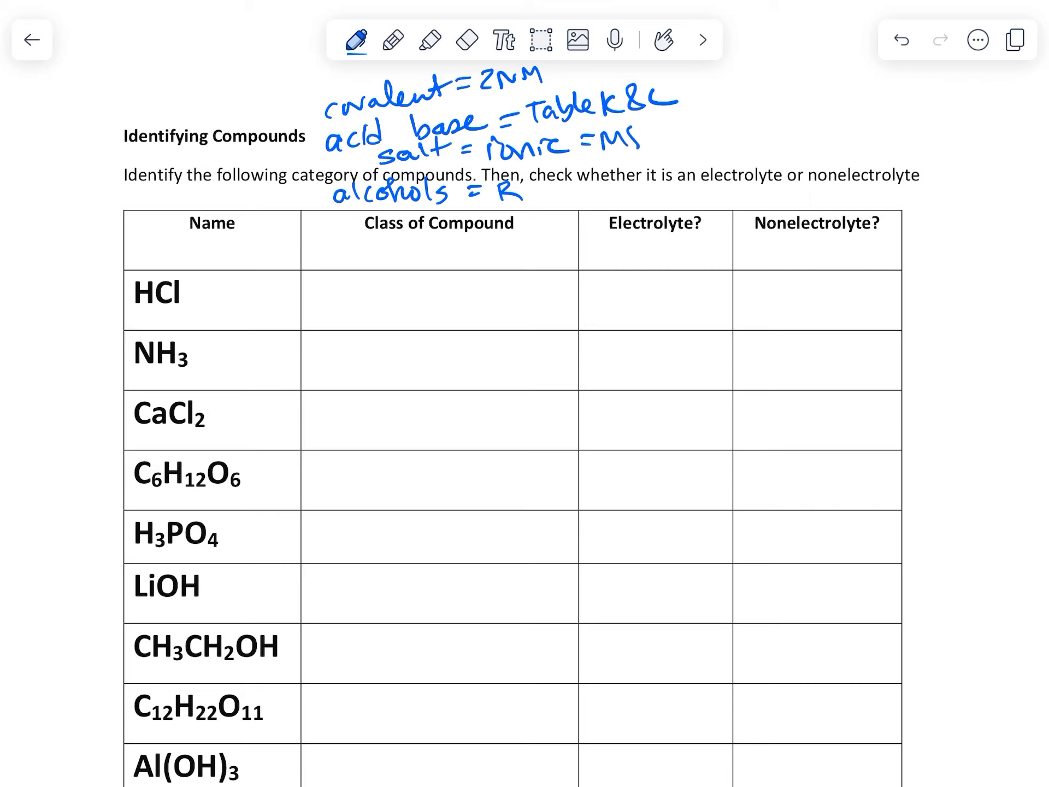
type("&NM")
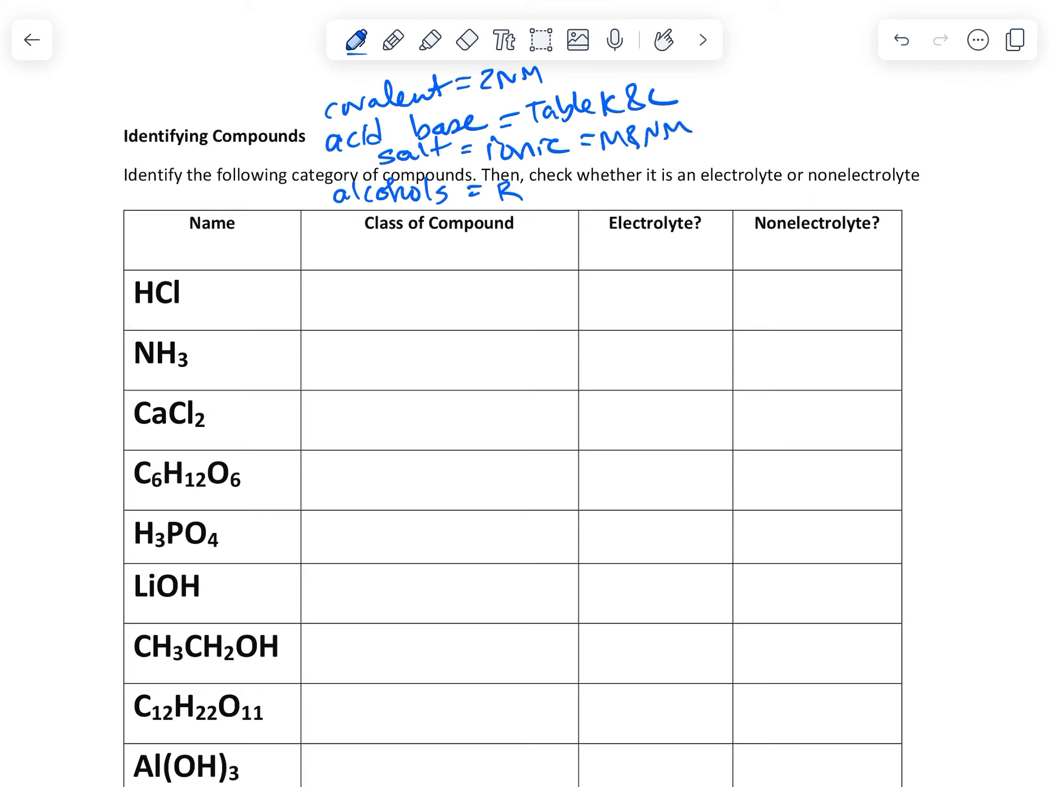
Step: In the reference note, bracket the common acids and bases tables and write 'inorganic' beside Table L
scroll("down", 3)
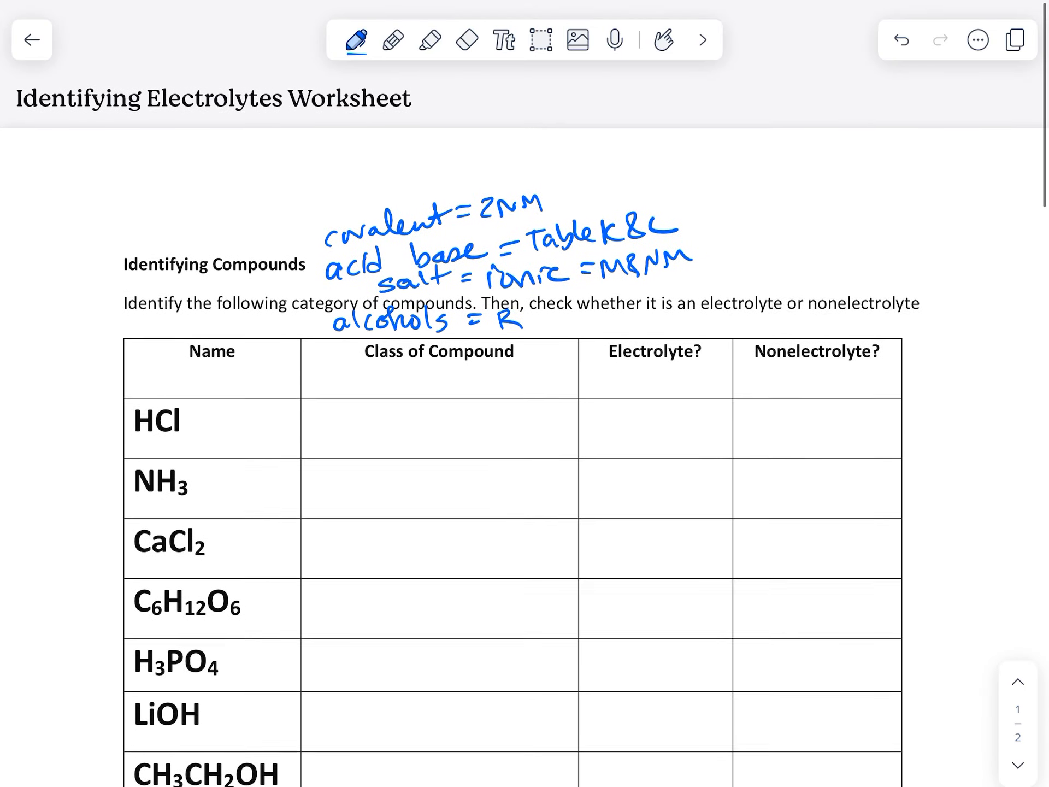
scroll("down", 3)
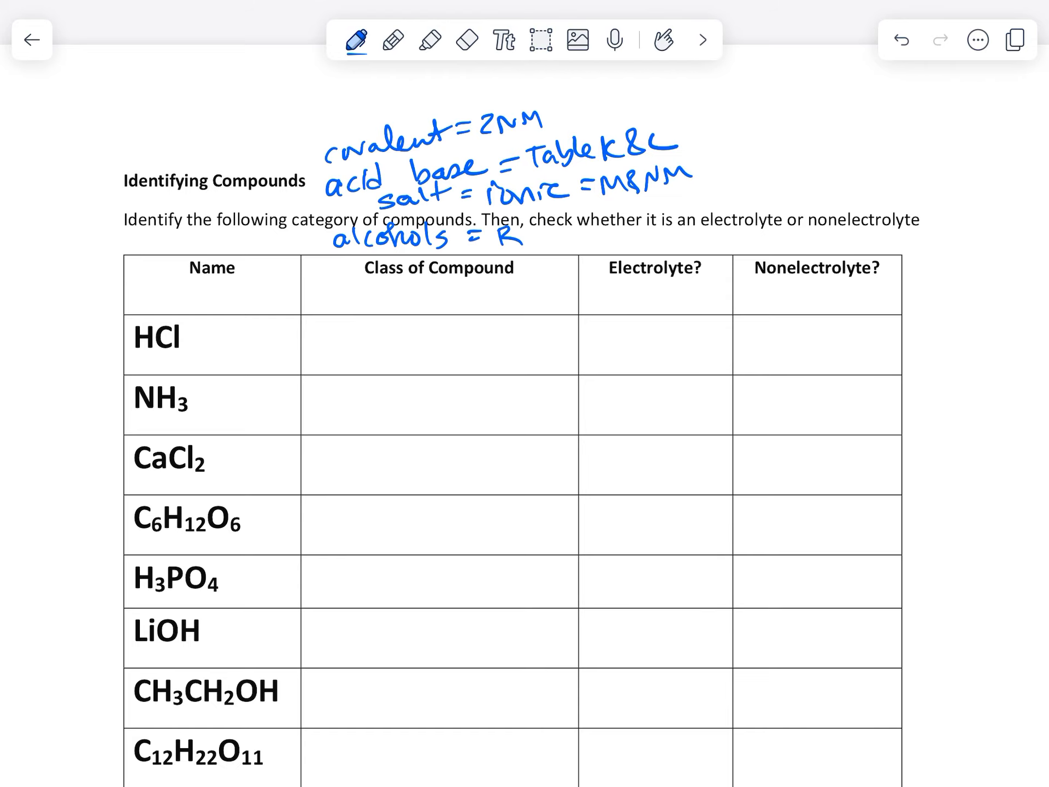
left_click(32, 39)
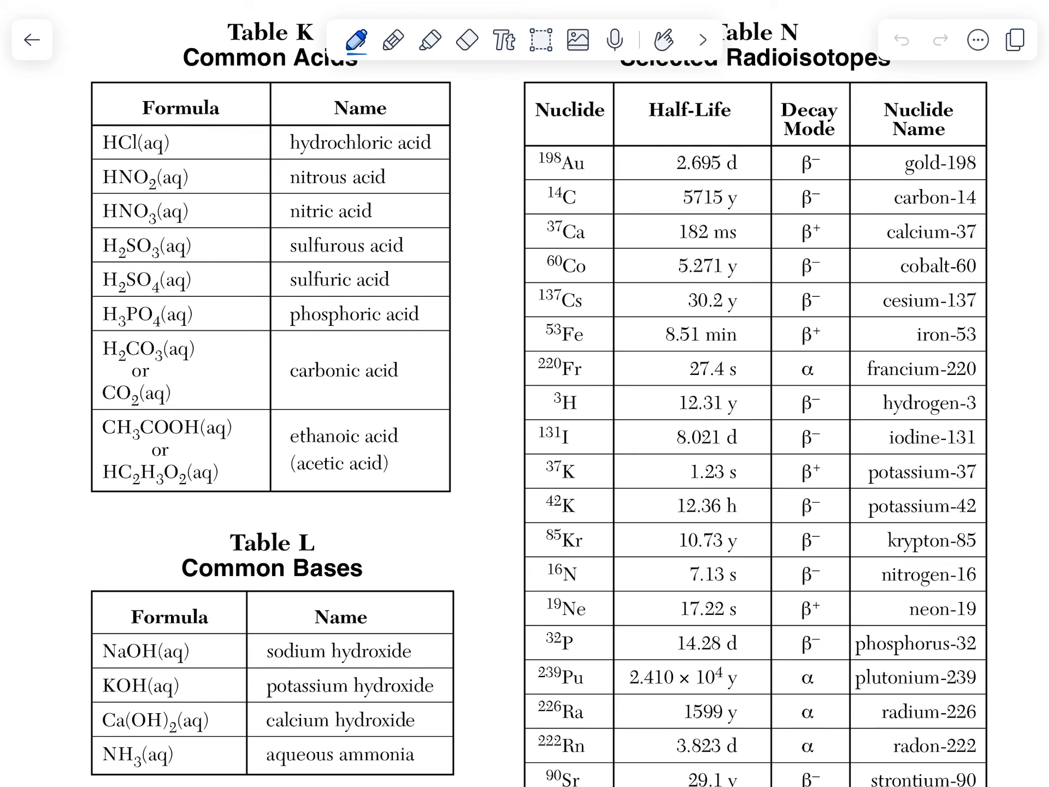
left_click_drag(93, 101, 66, 535)
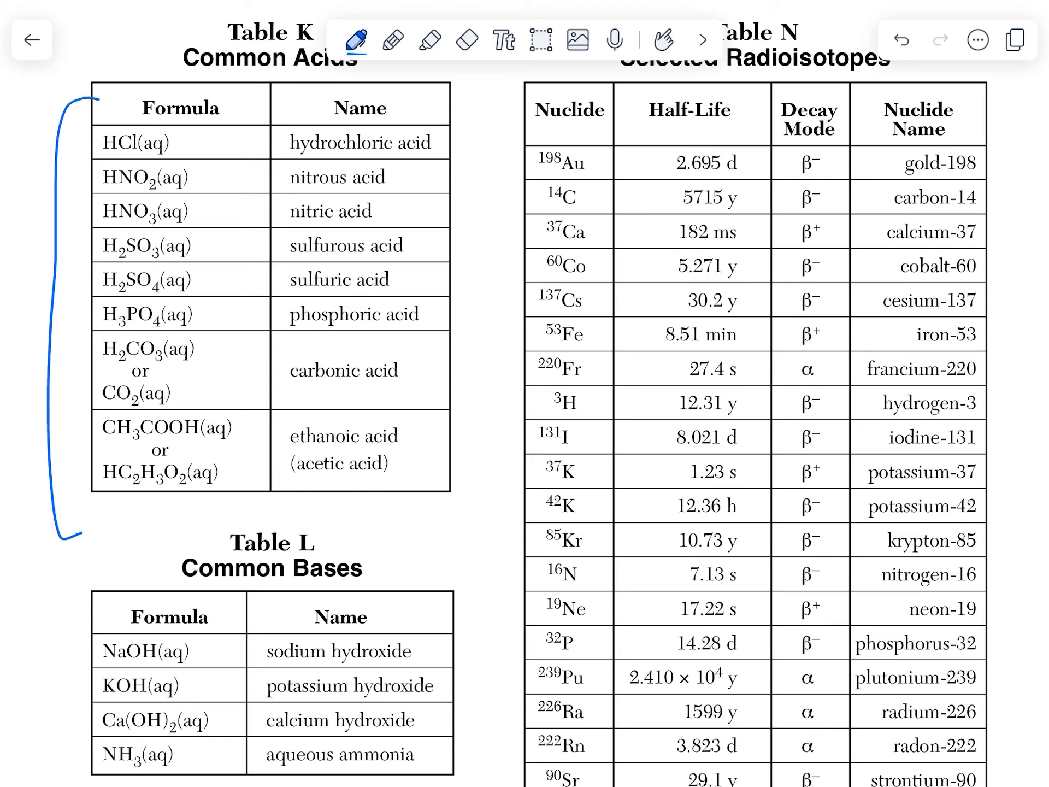
left_click_drag(461, 563, 475, 763)
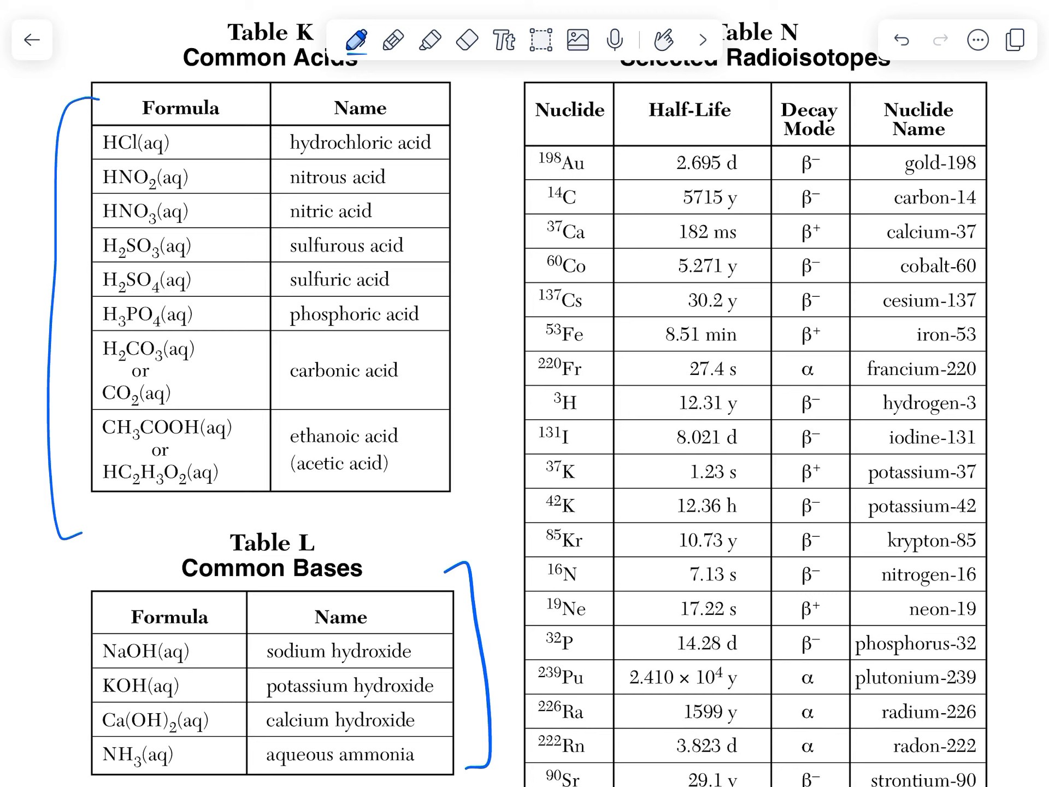
type("inorganic")
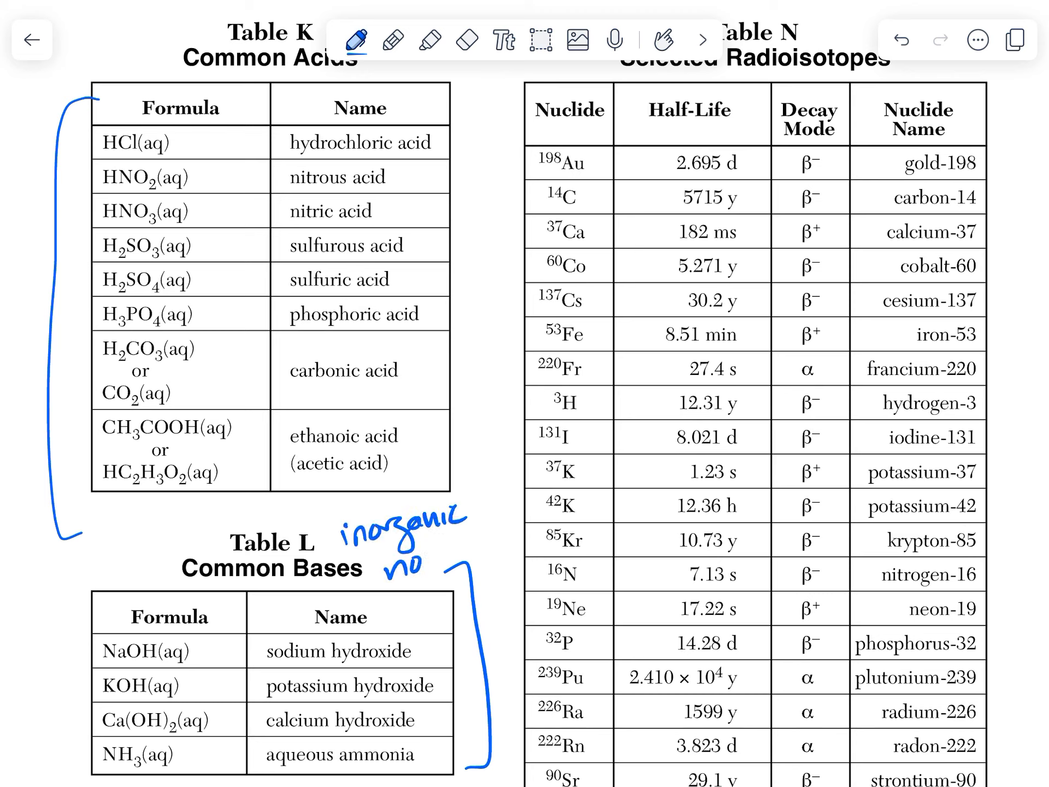
left_click(33, 40)
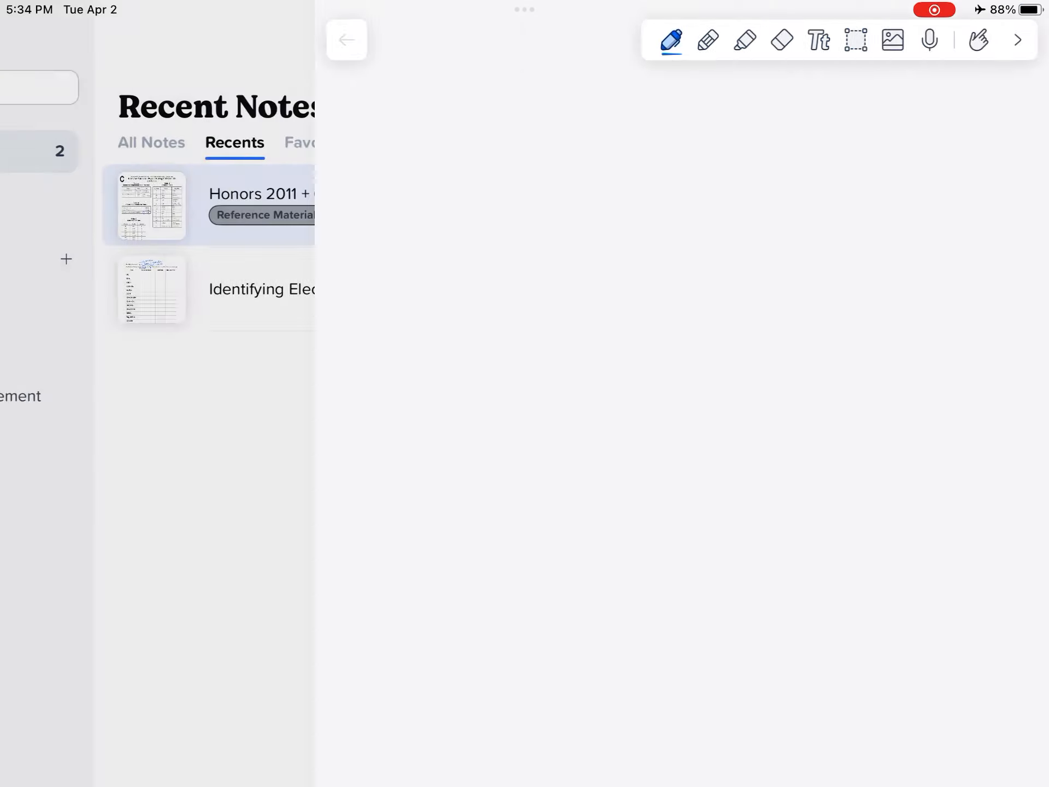
Step: Reopen the electrolytes worksheet and label HCl as acid and NH3 as base
left_click(152, 289)
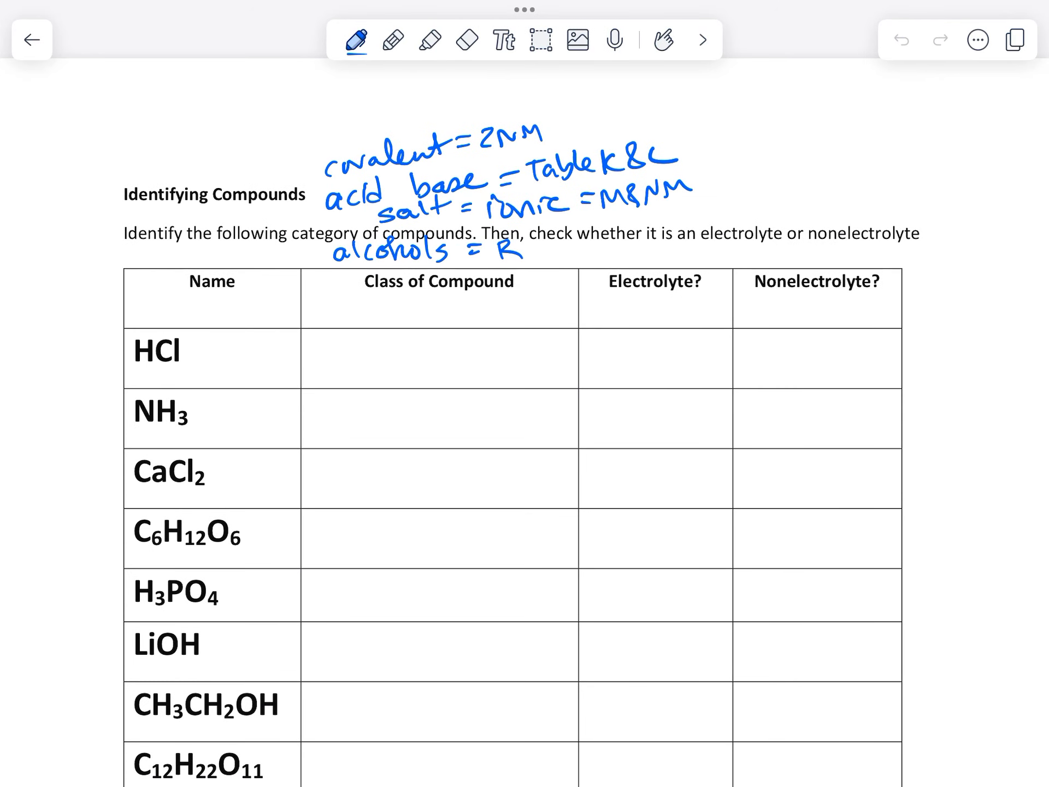
left_click_drag(338, 365, 375, 364)
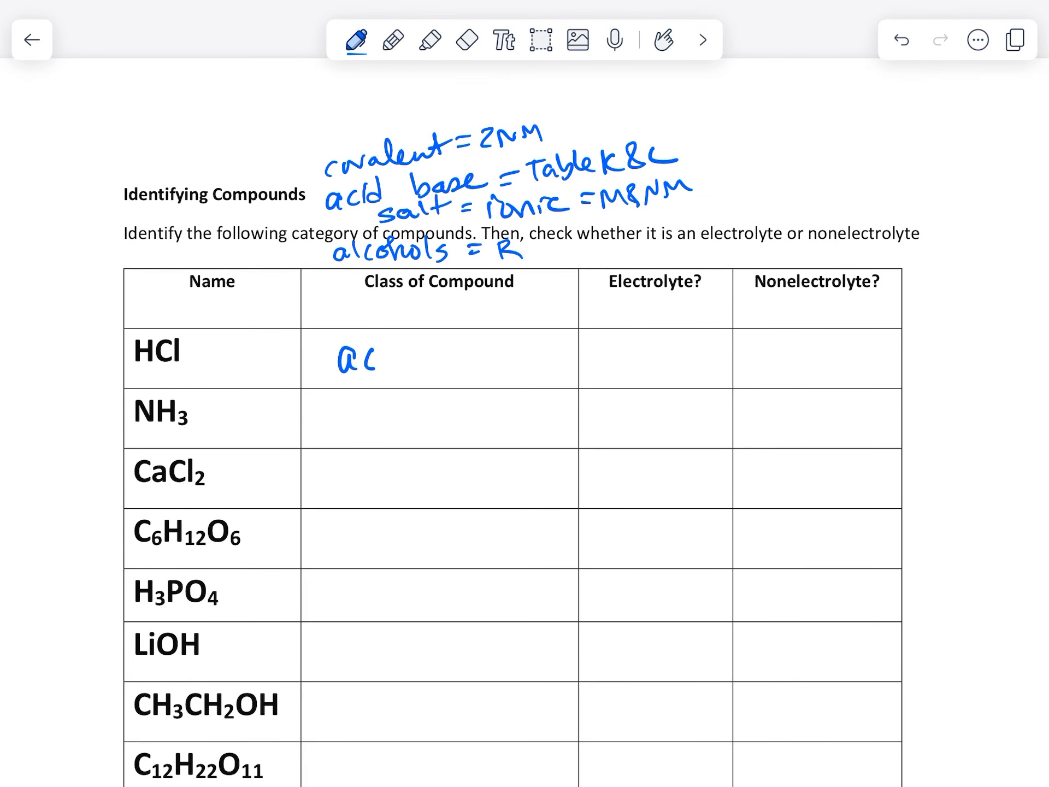
type("acid")
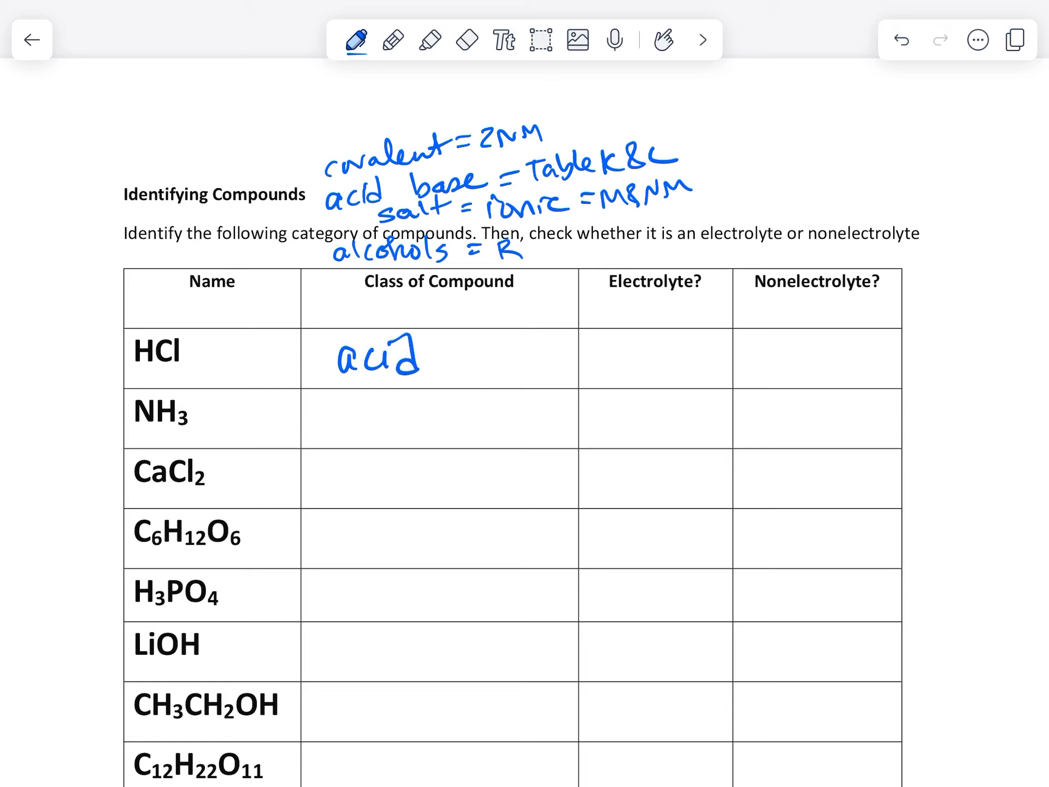
type("base")
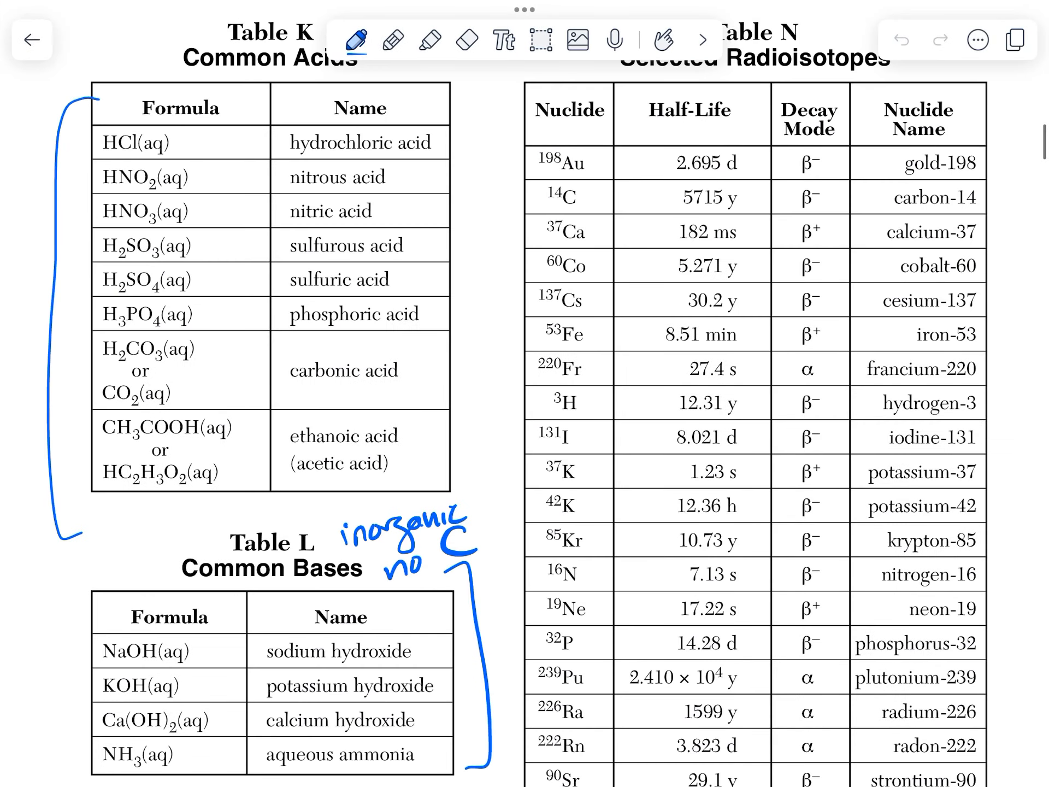
Step: Underline NH3 in the common bases table, then label CaCl2 as ionic (salt)
left_click_drag(101, 770, 167, 769)
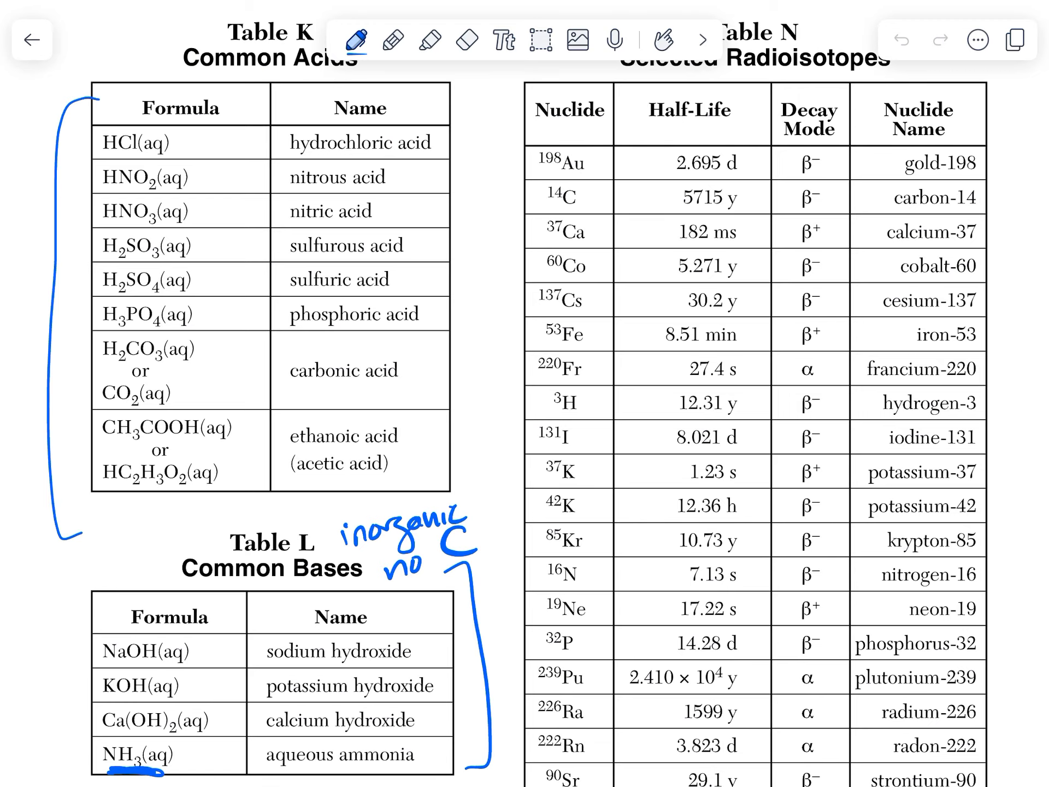
left_click(32, 40)
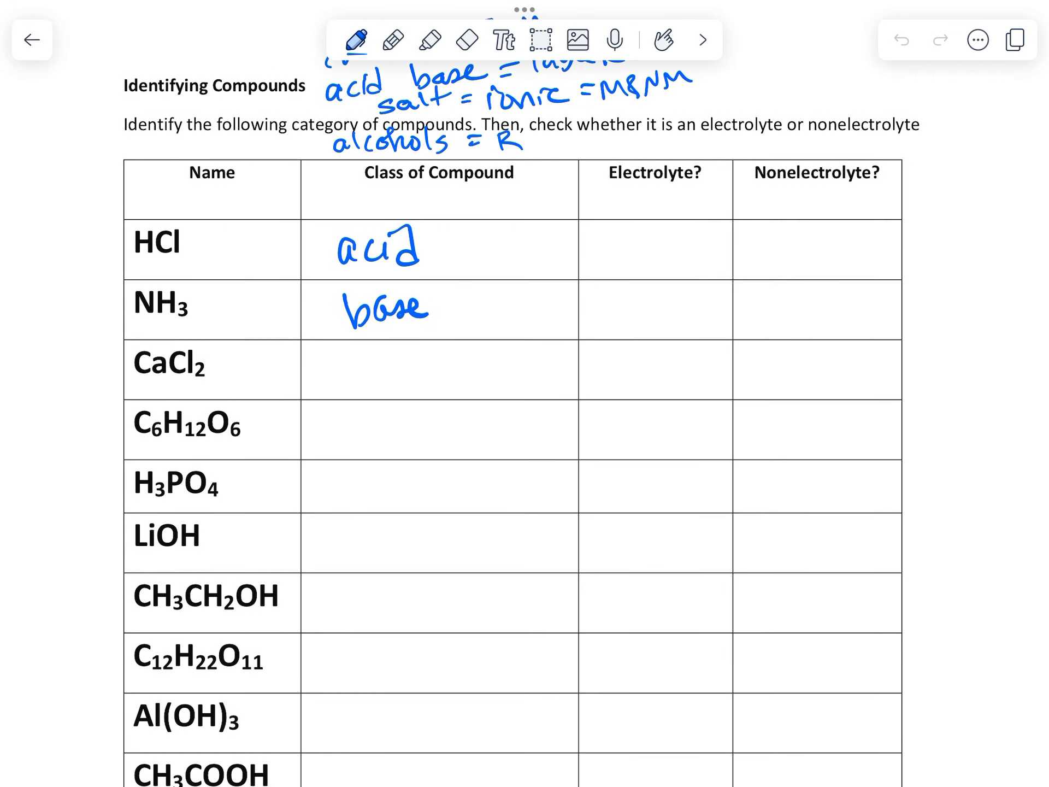
type("ion")
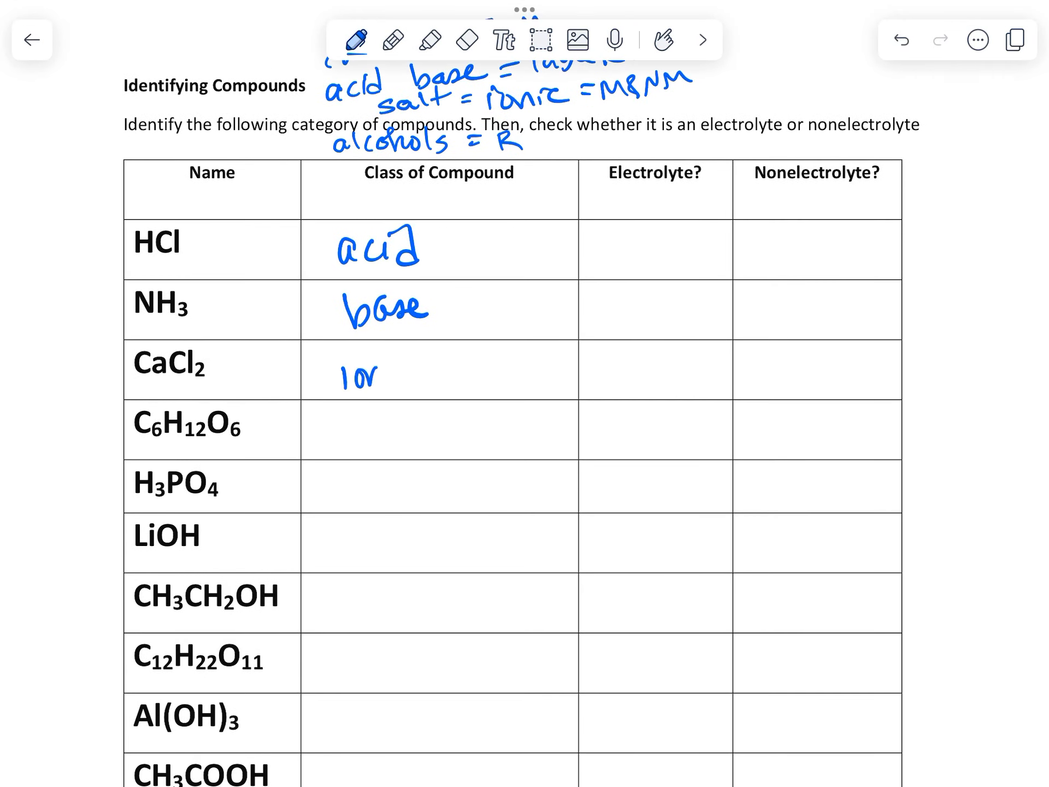
type("ionic (salt")
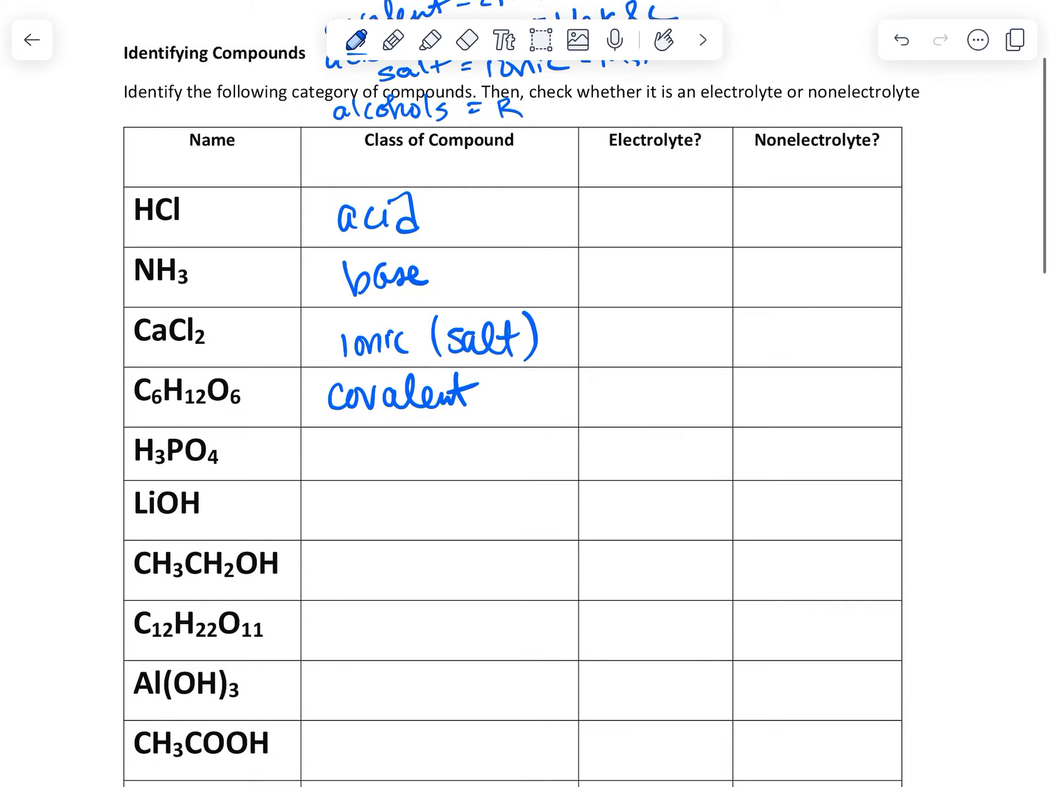
scroll("down", 3)
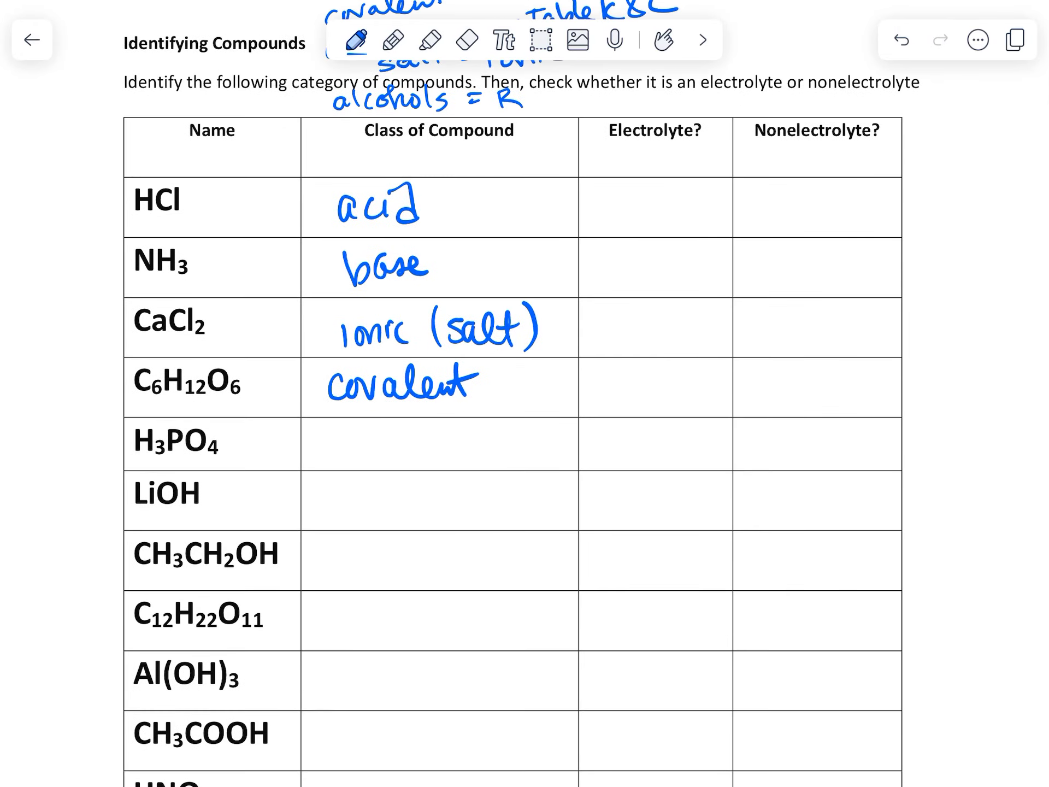
Step: Label H3PO4 as acid and LiOH as base in the Class of Compound column
type("acid")
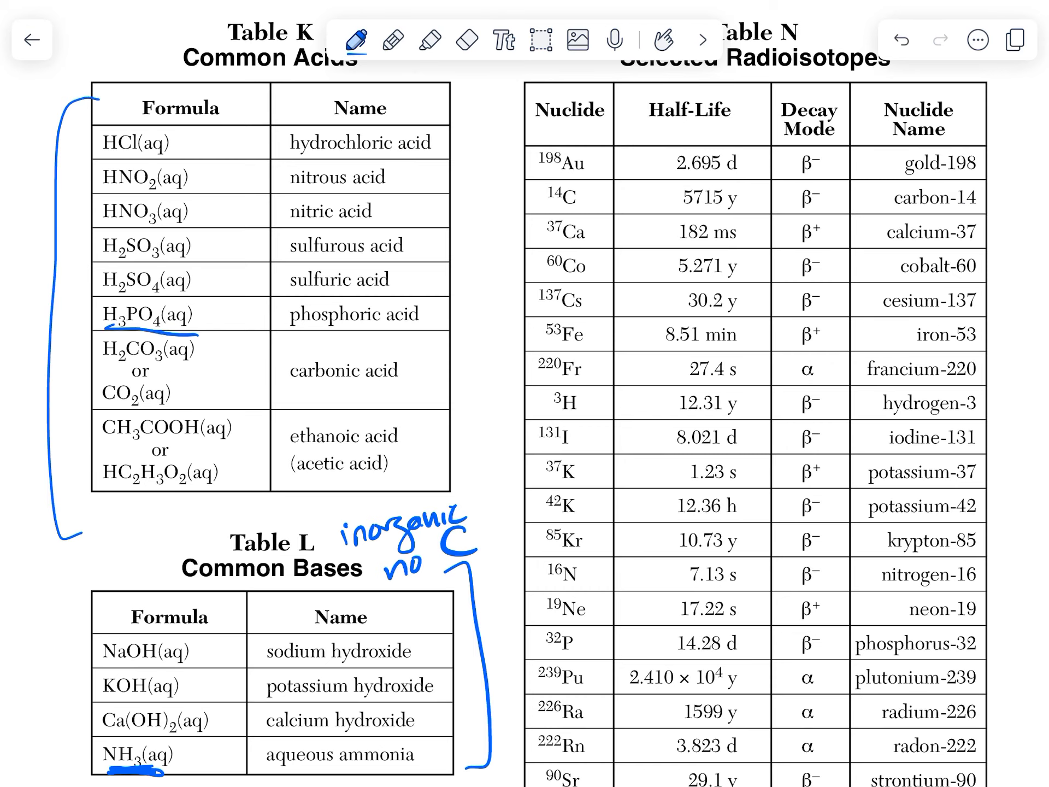
left_click(32, 40)
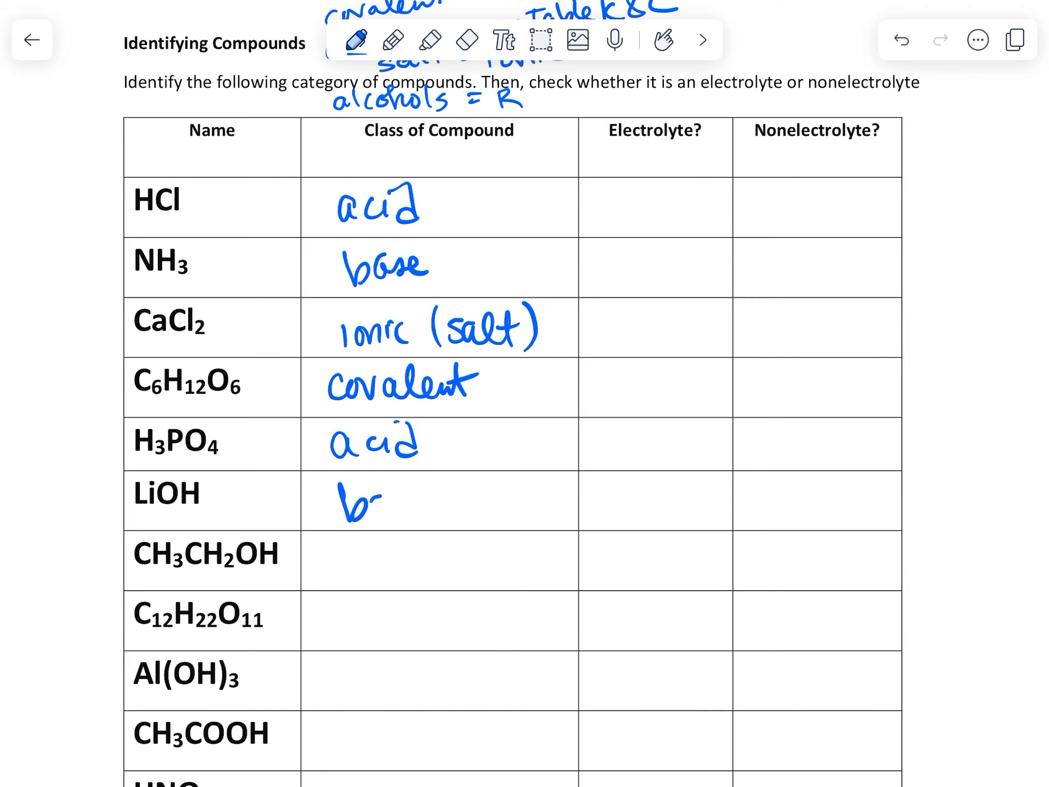
left_click_drag(348, 501, 438, 502)
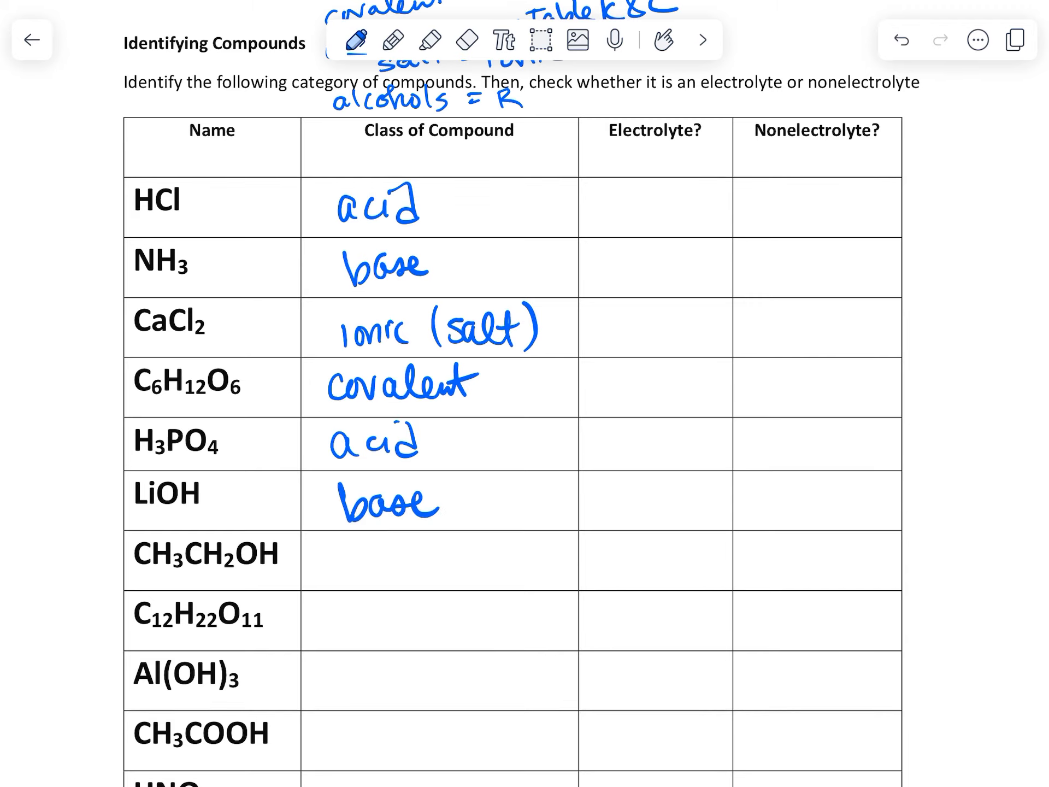
scroll("down", 3)
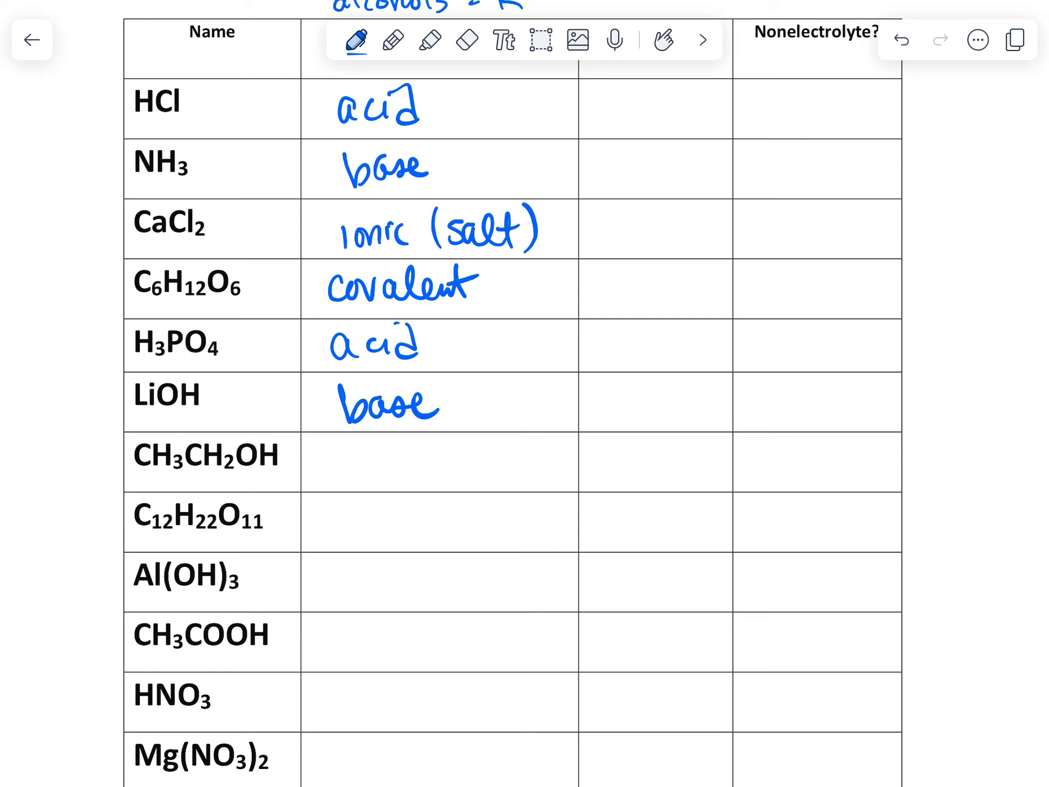
Step: Label CH3CH2OH alcohol and C12H22O11 covalent (sugar), add (sugar) to C6H12O6, and label Al(OH)3 base
type("alco")
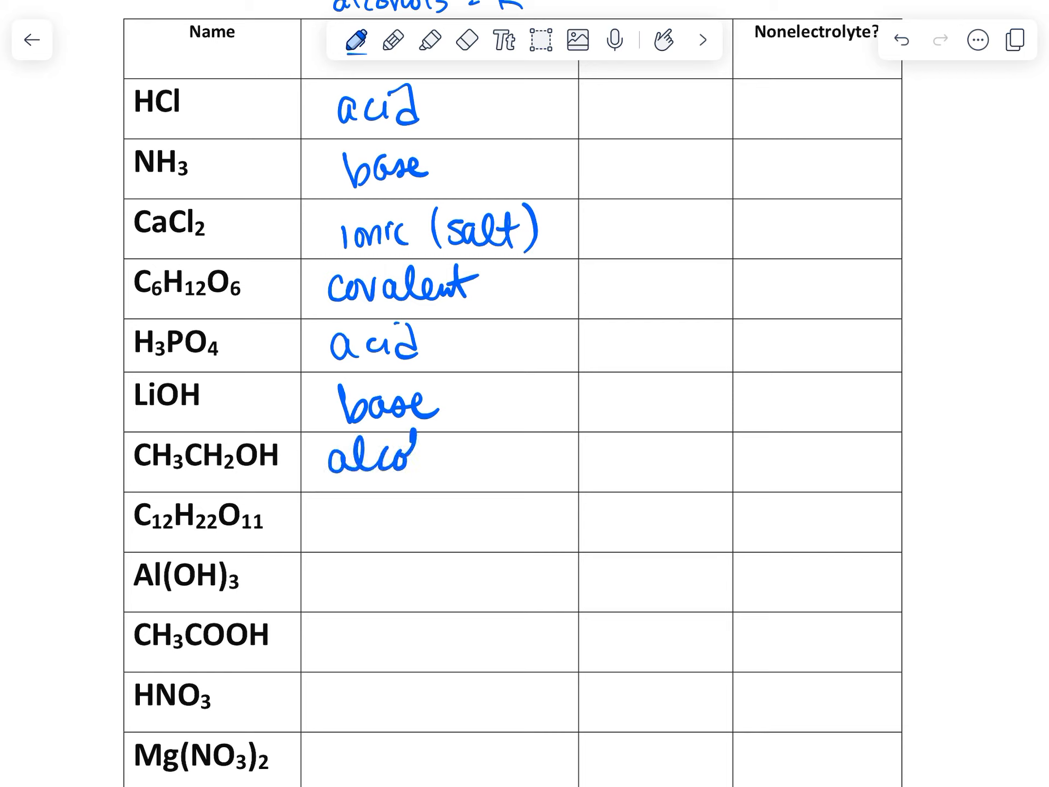
type("hol")
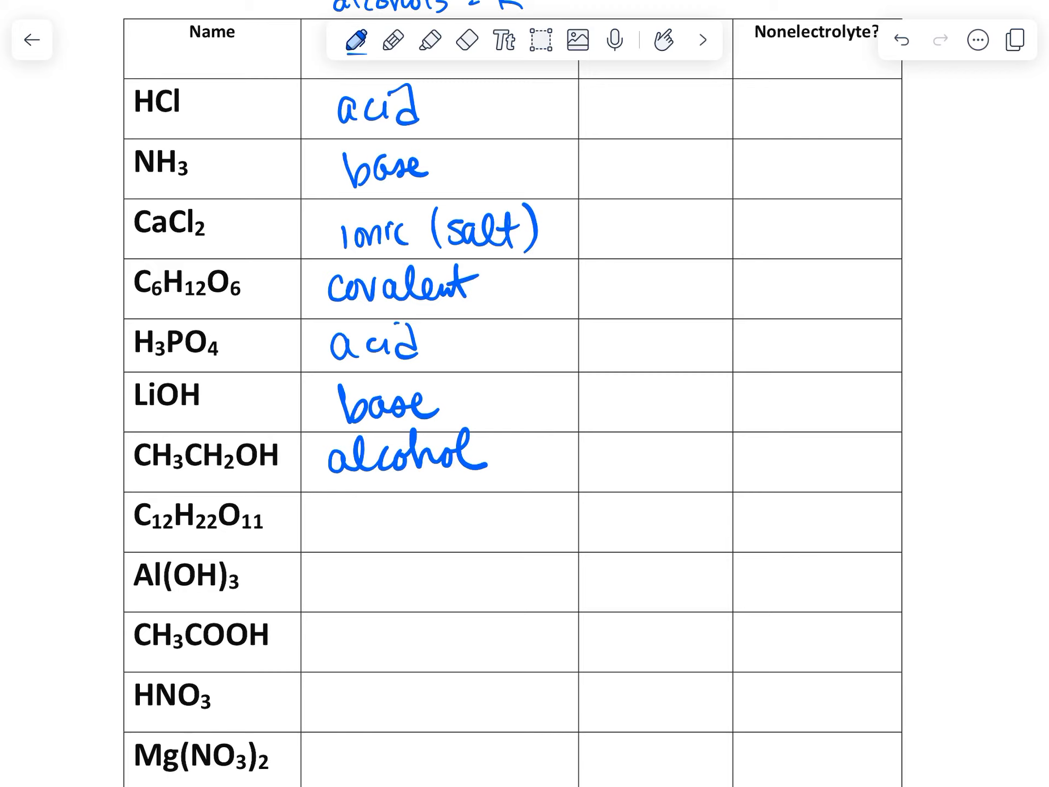
type("covalu")
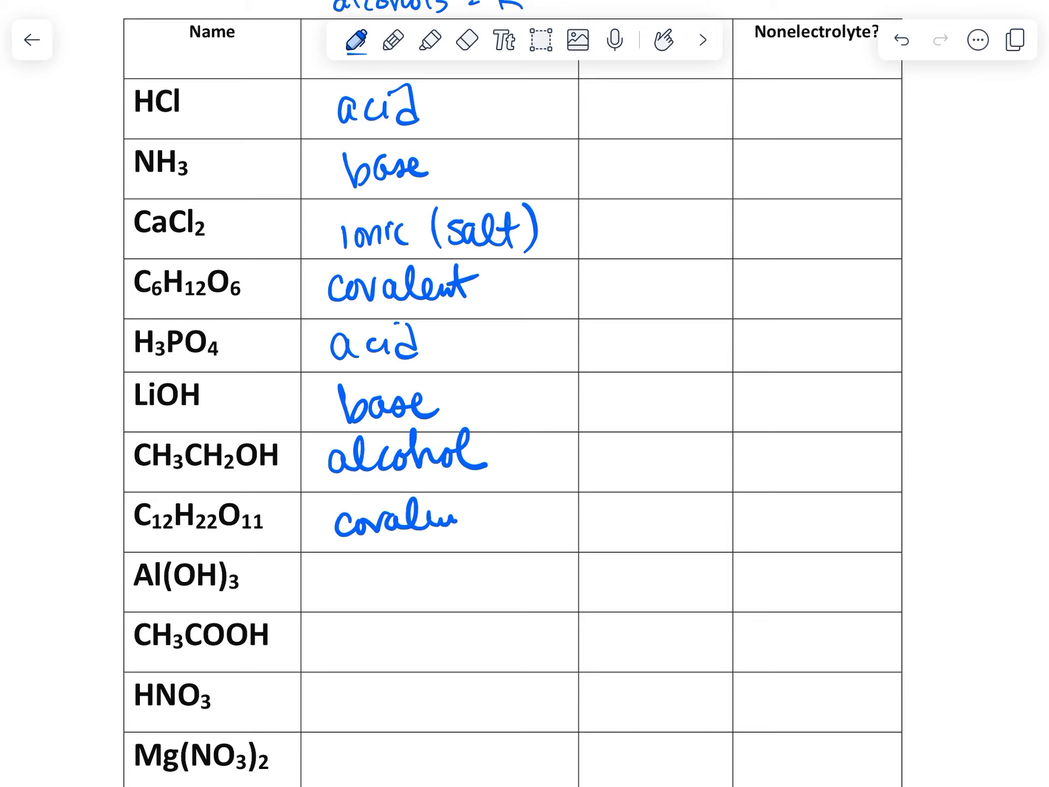
type("sug")
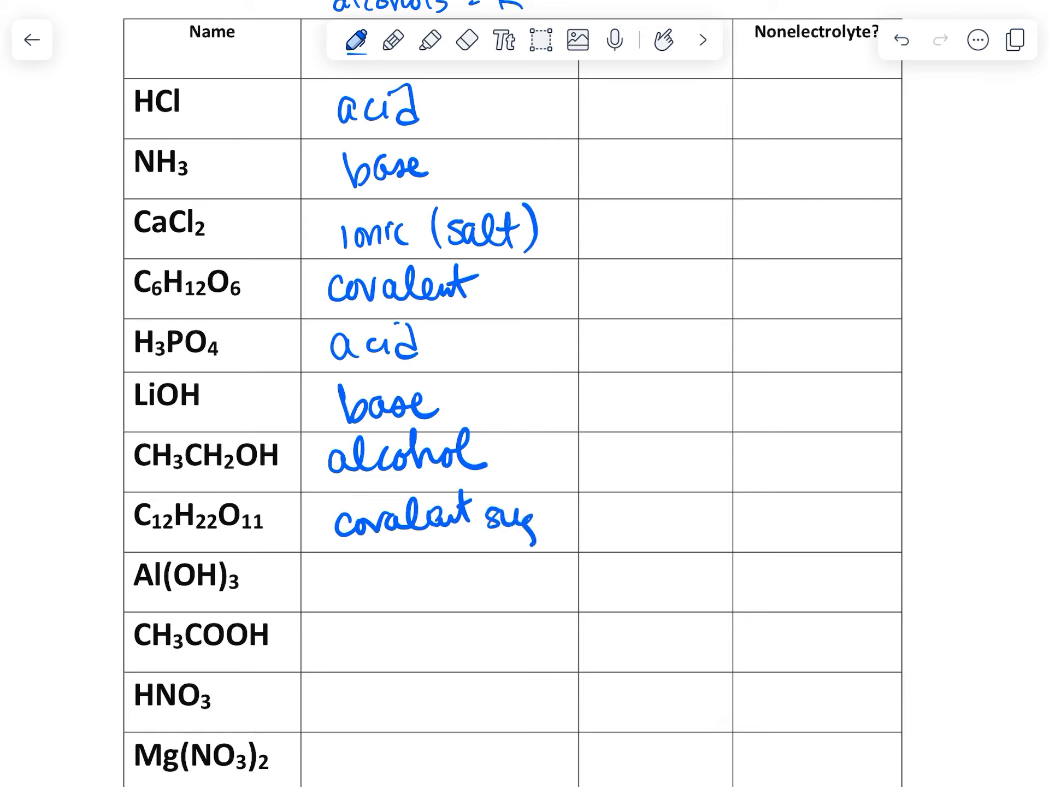
type("(sugar)")
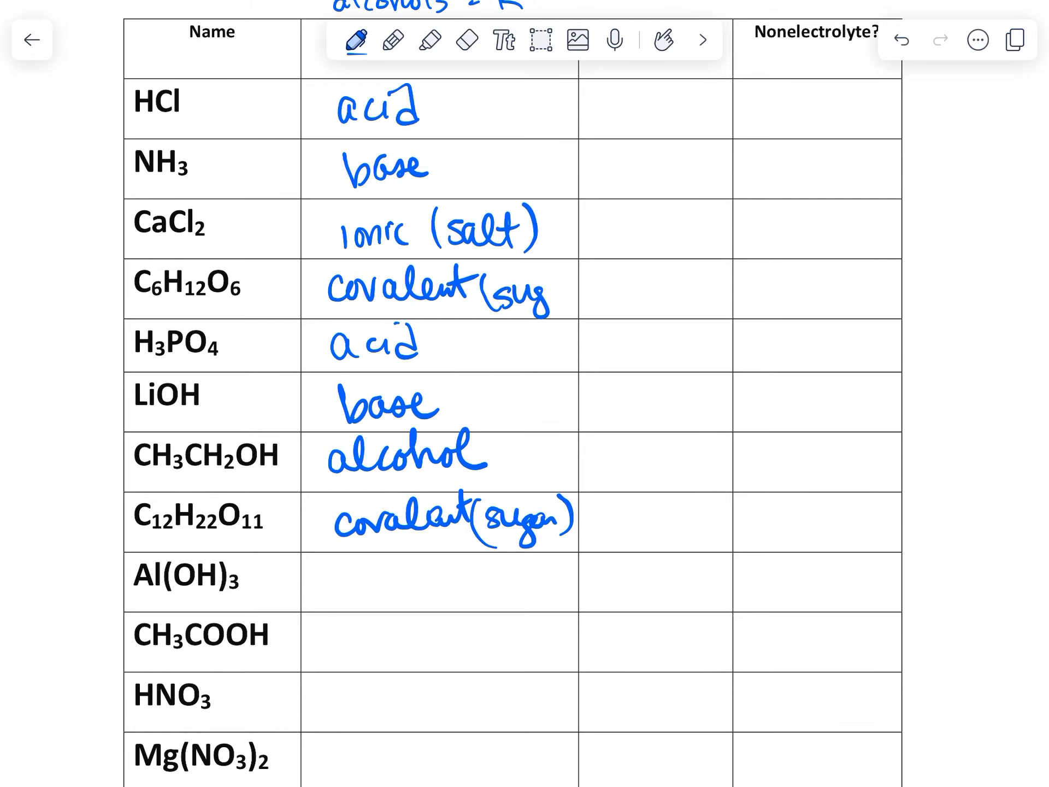
scroll("down", 3)
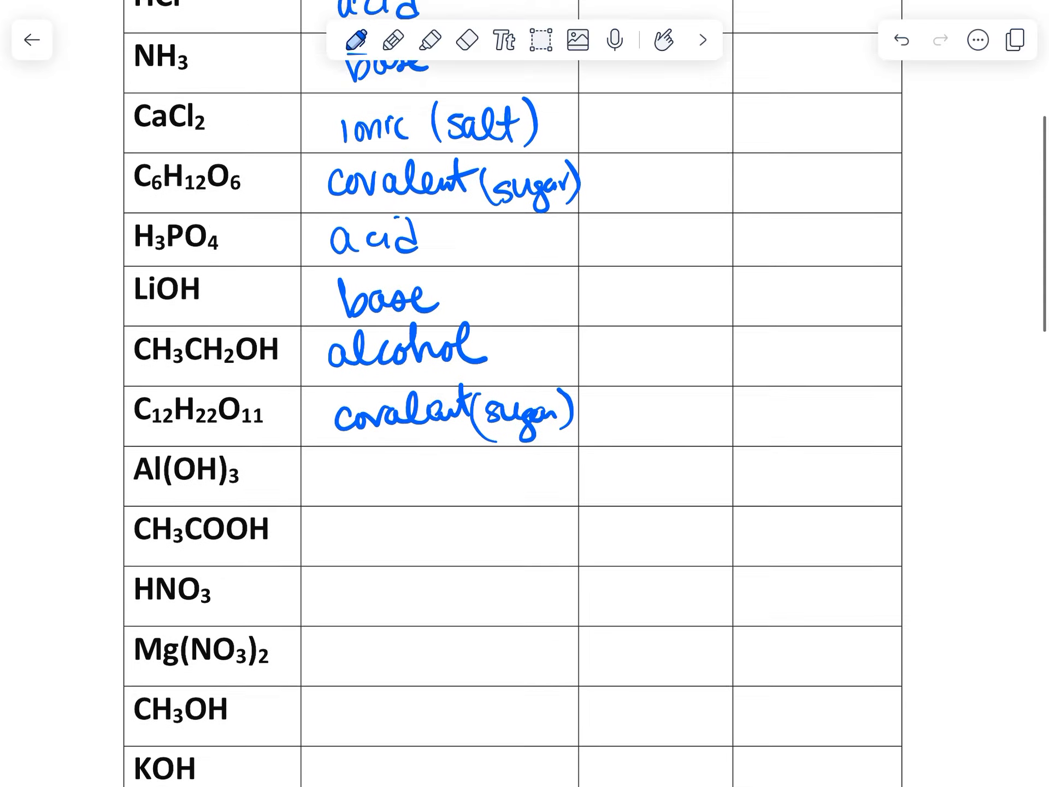
scroll("down", 3)
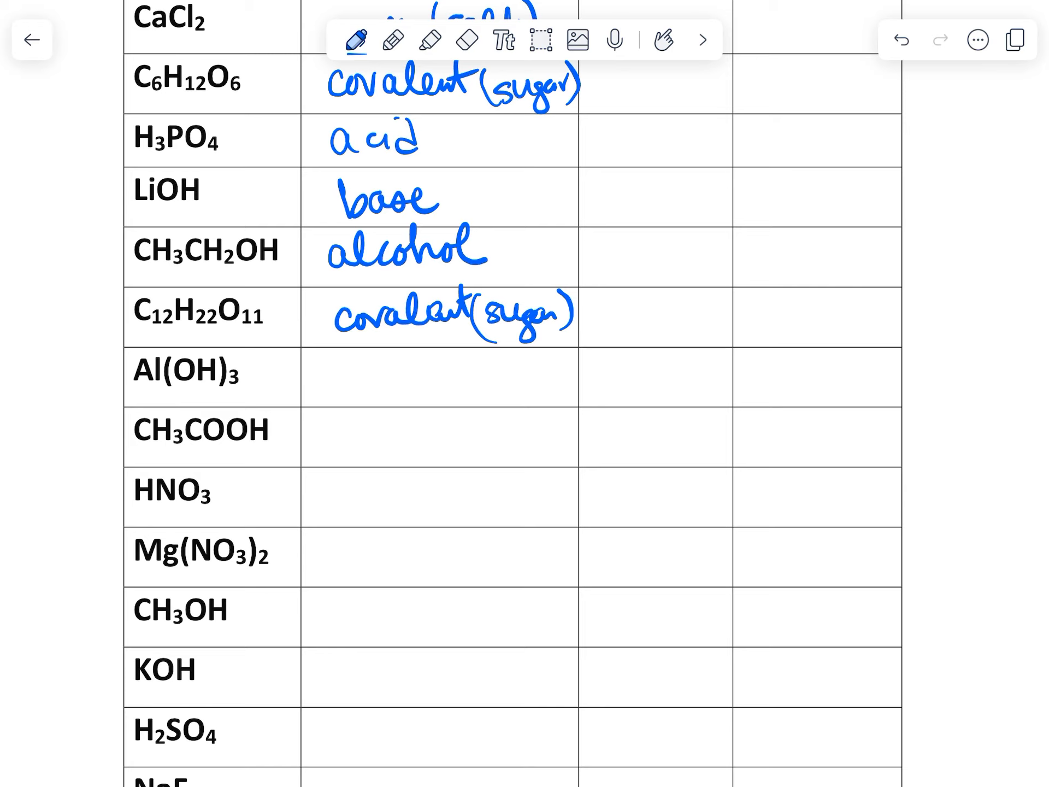
type("base")
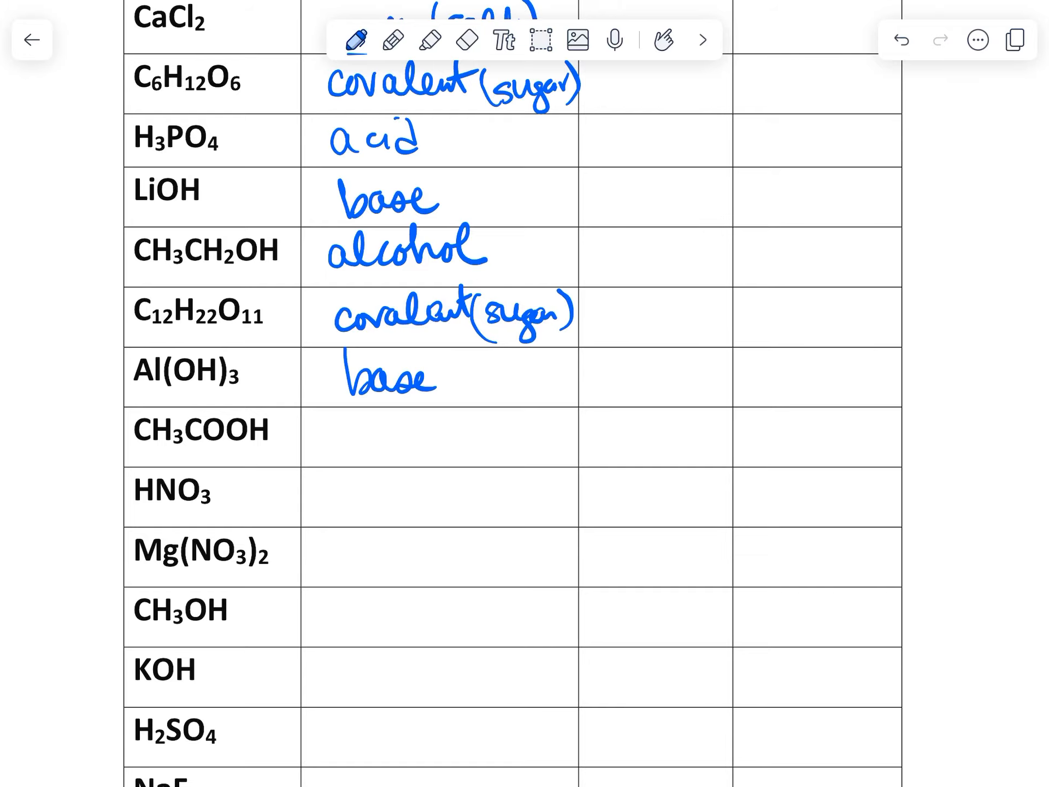
Step: Underline CH3COOH(aq) with a wavy line in the common acids reference table
left_click(32, 39)
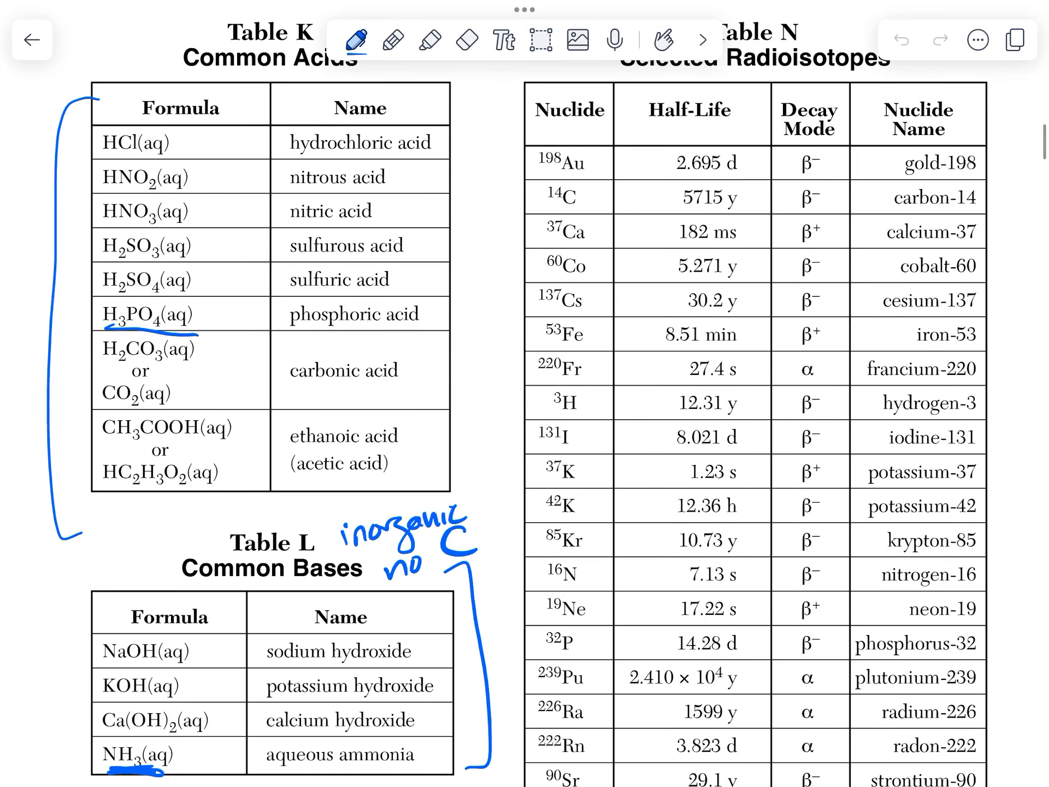
left_click_drag(117, 450, 215, 451)
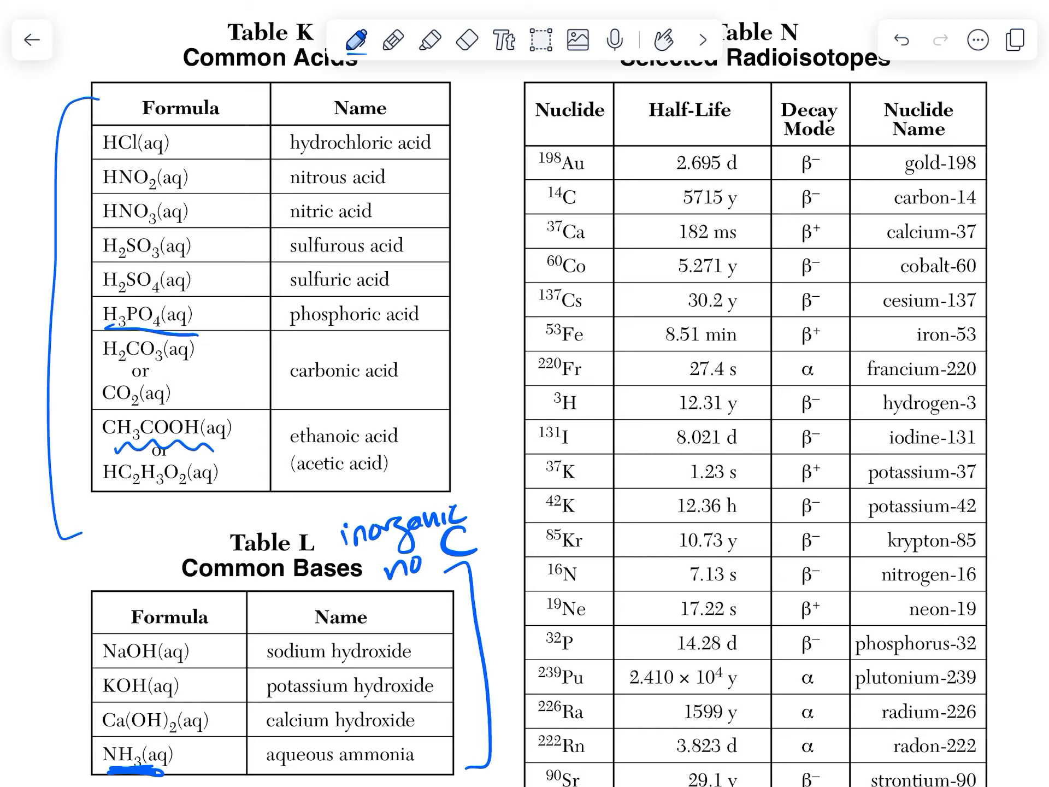
left_click_drag(120, 507, 188, 503)
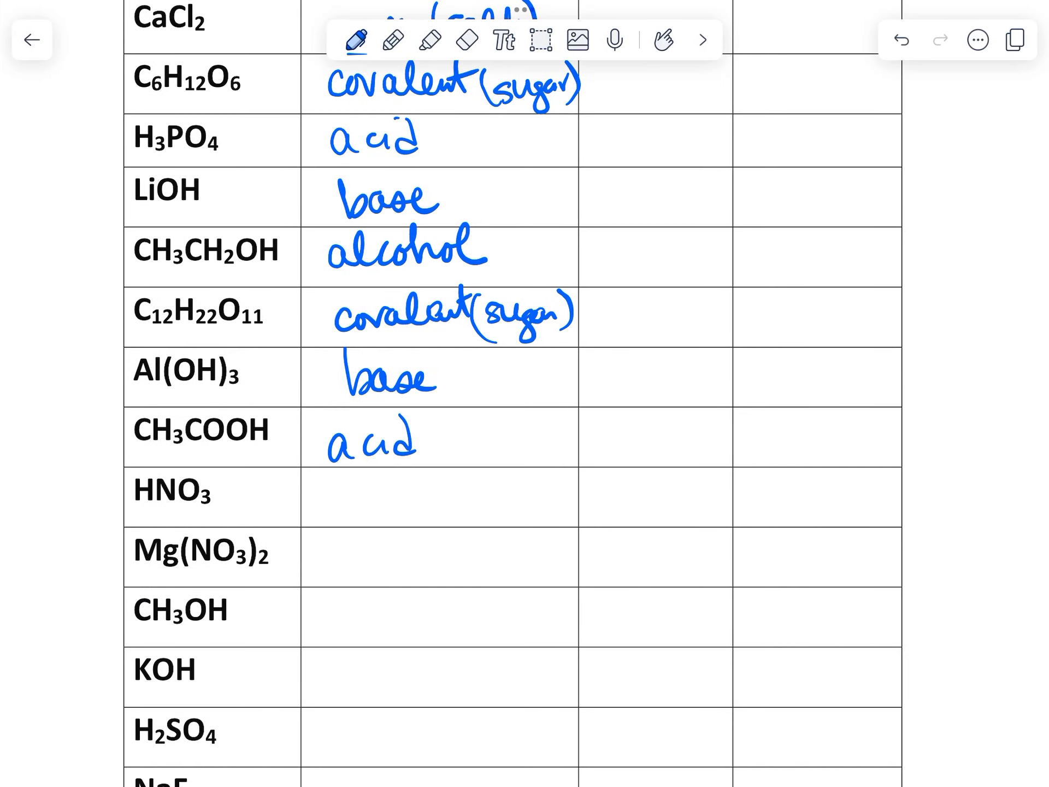
Step: Label HNO3 as acid, Mg(NO3)2 as salt and CH3OH as alcohol
type("a")
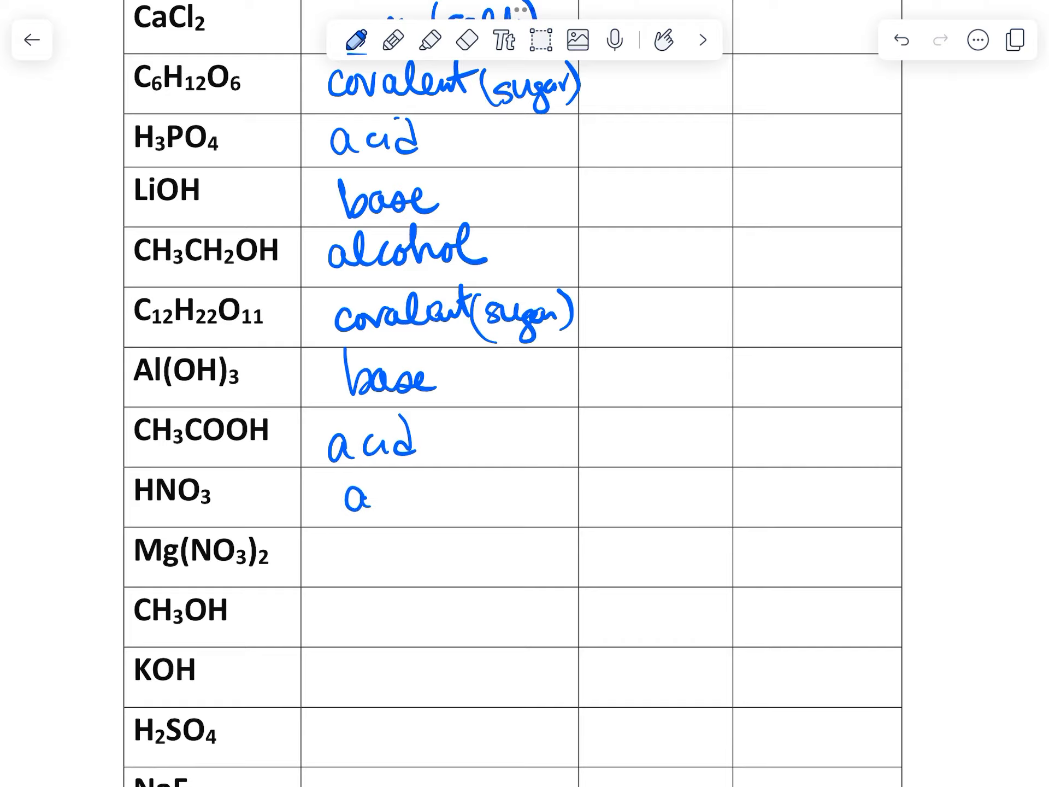
scroll("down", 3)
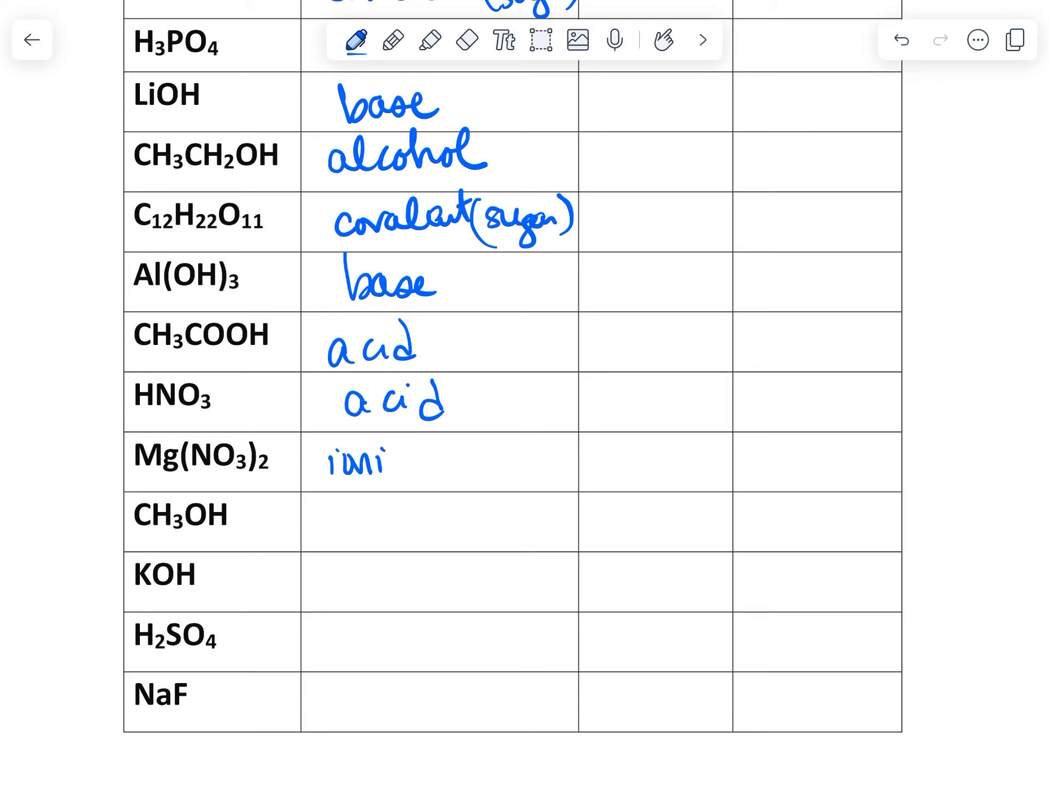
type("salt")
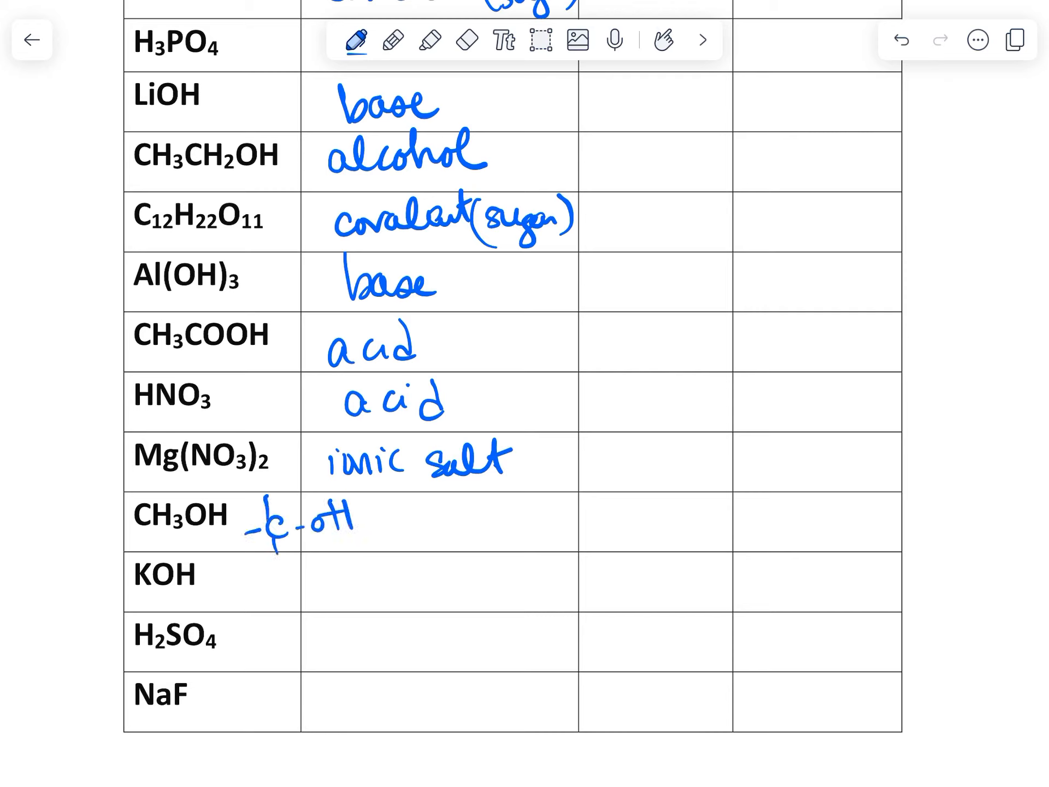
type("alcohol")
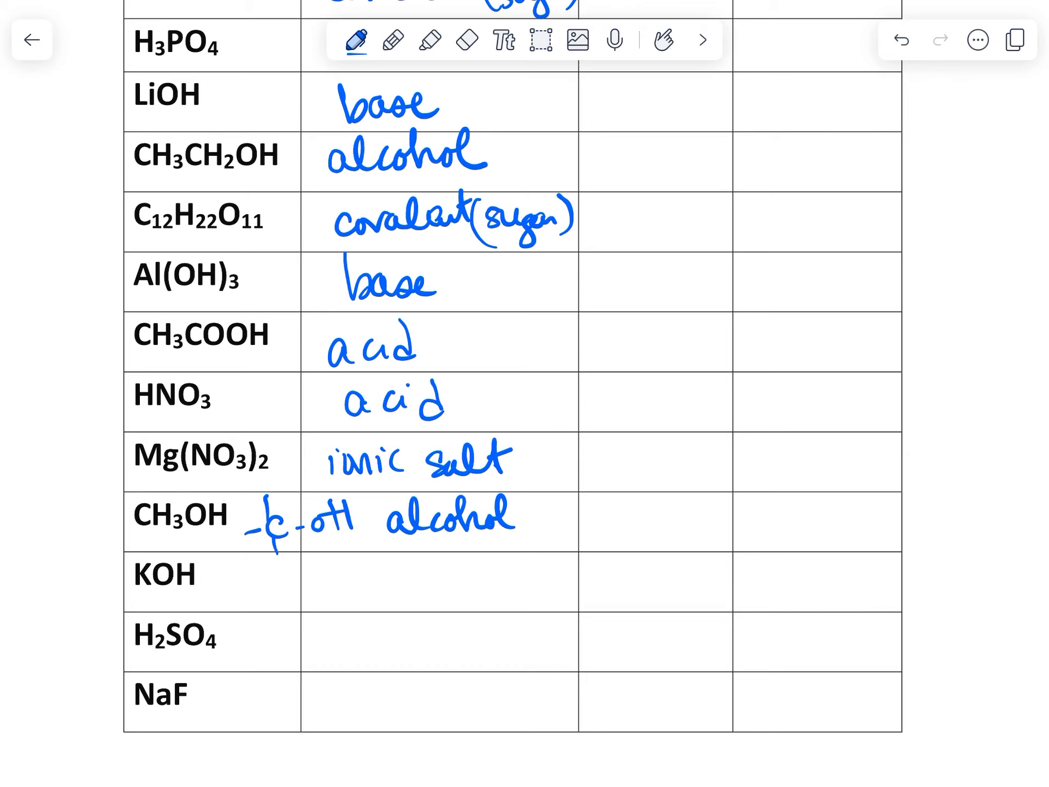
Step: Label KOH as base, H2SO4 as acid and NaF as ionic salt
left_click_drag(348, 569, 375, 609)
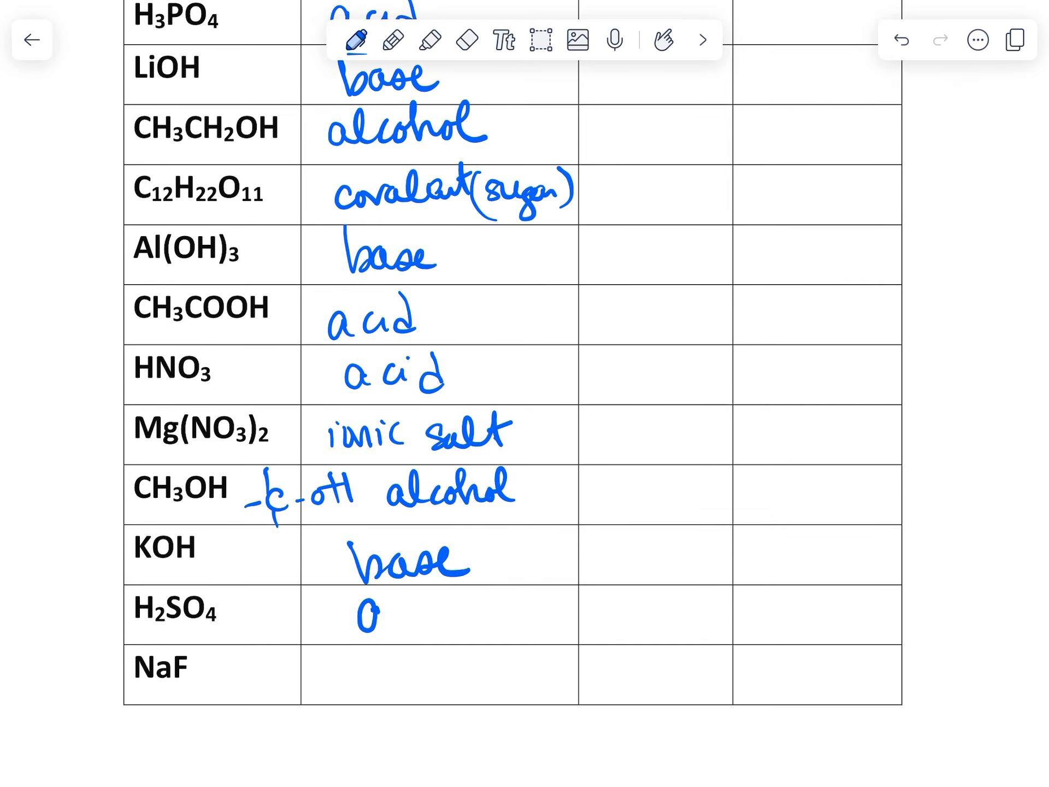
type("acid")
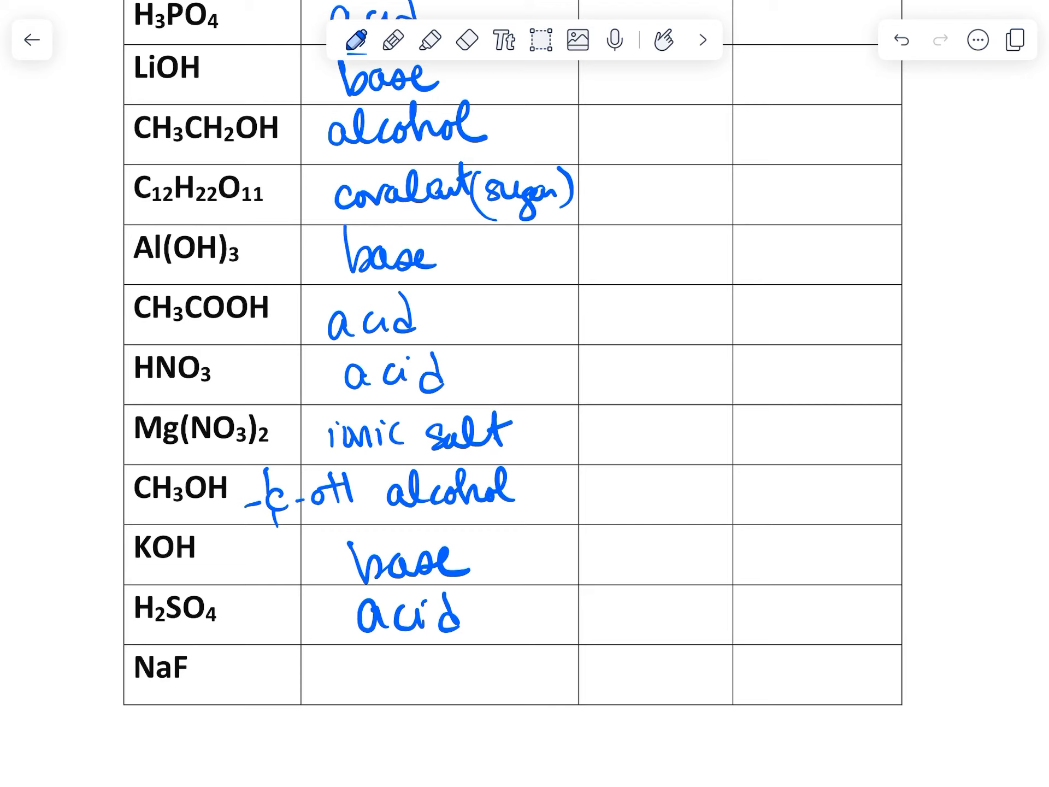
type("salt")
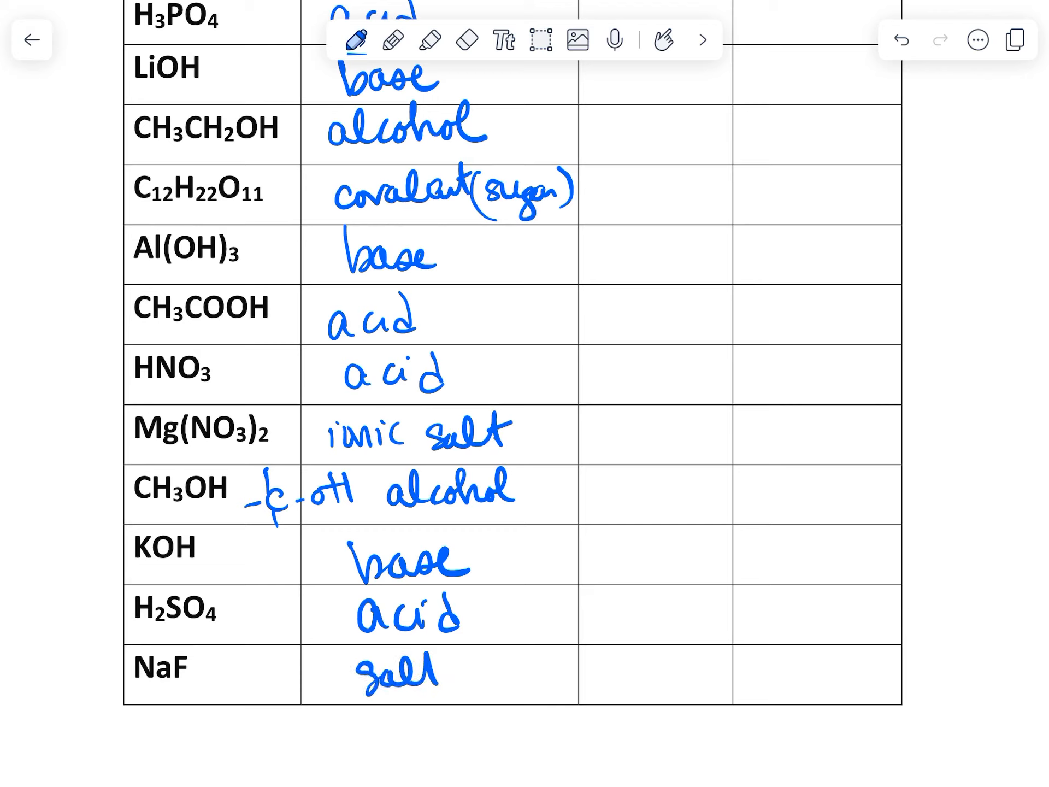
type("ionic)")
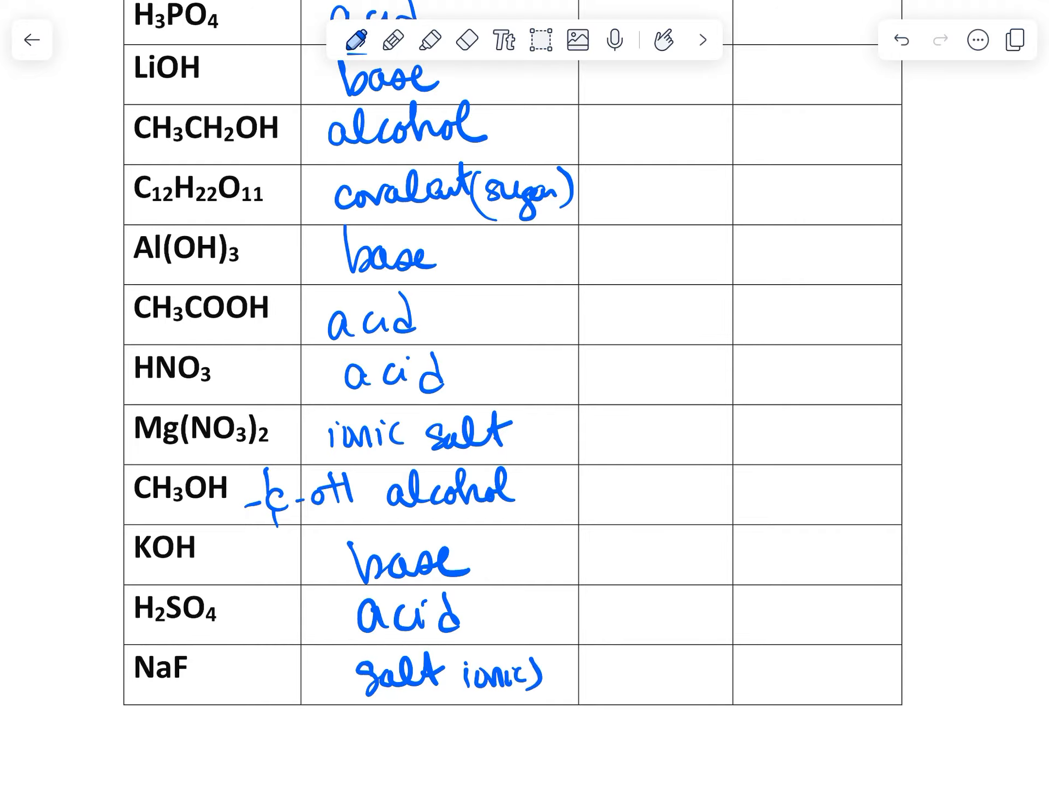
scroll("down", 3)
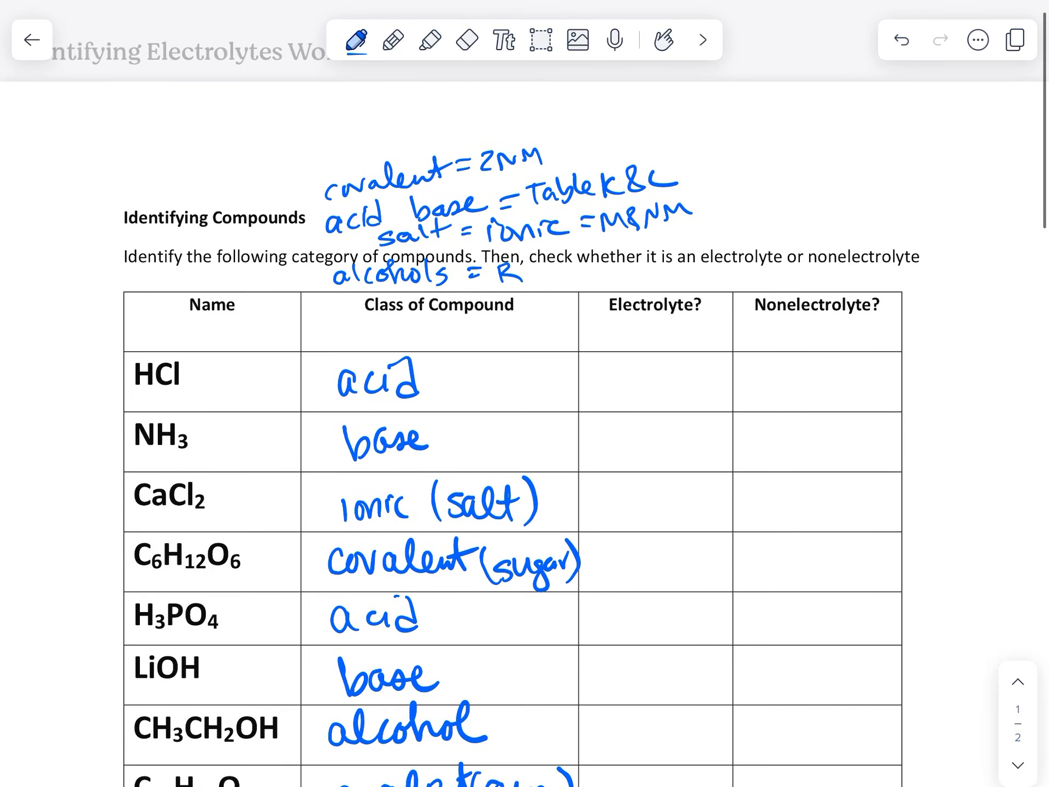
Step: In pink, draw an arrow from Electrolyte labelled 'acids, bases, salts'
left_click(358, 40)
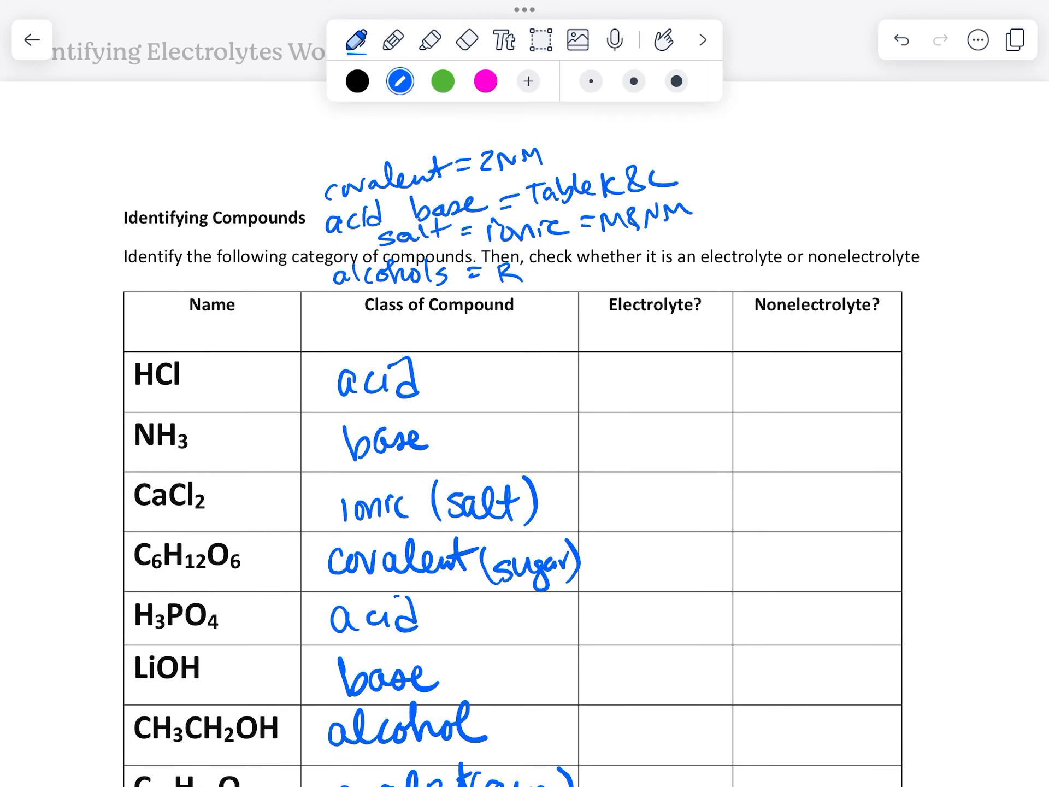
left_click(485, 80)
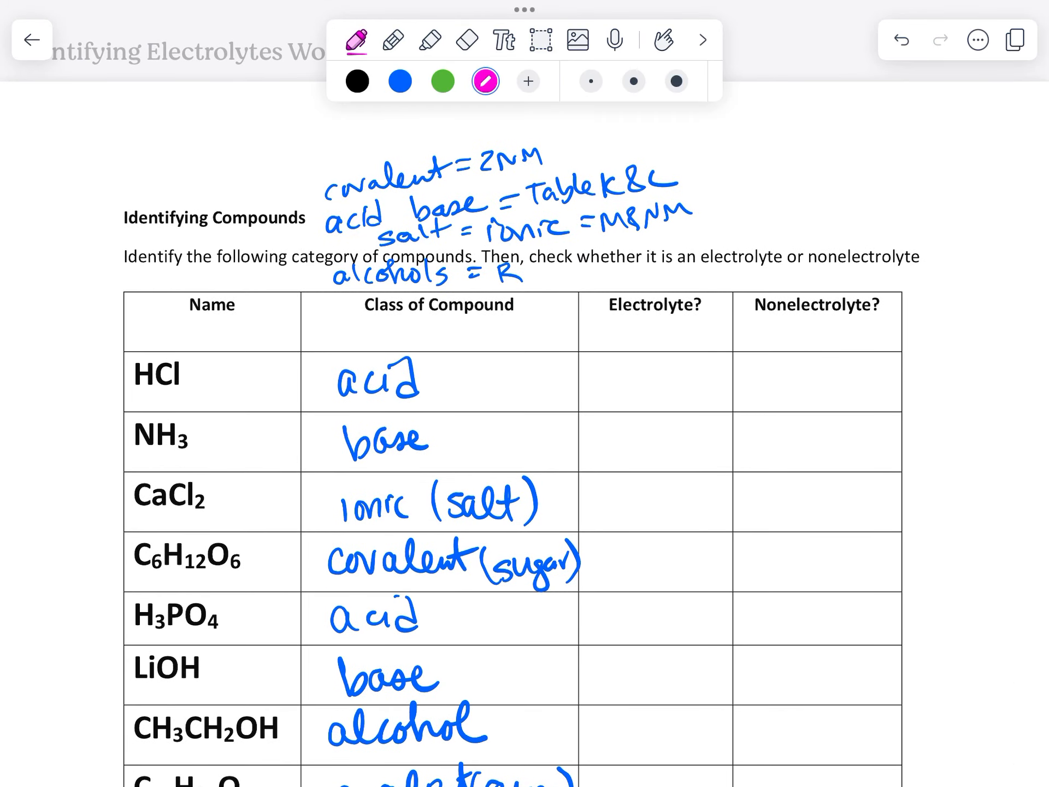
left_click_drag(663, 294, 736, 184)
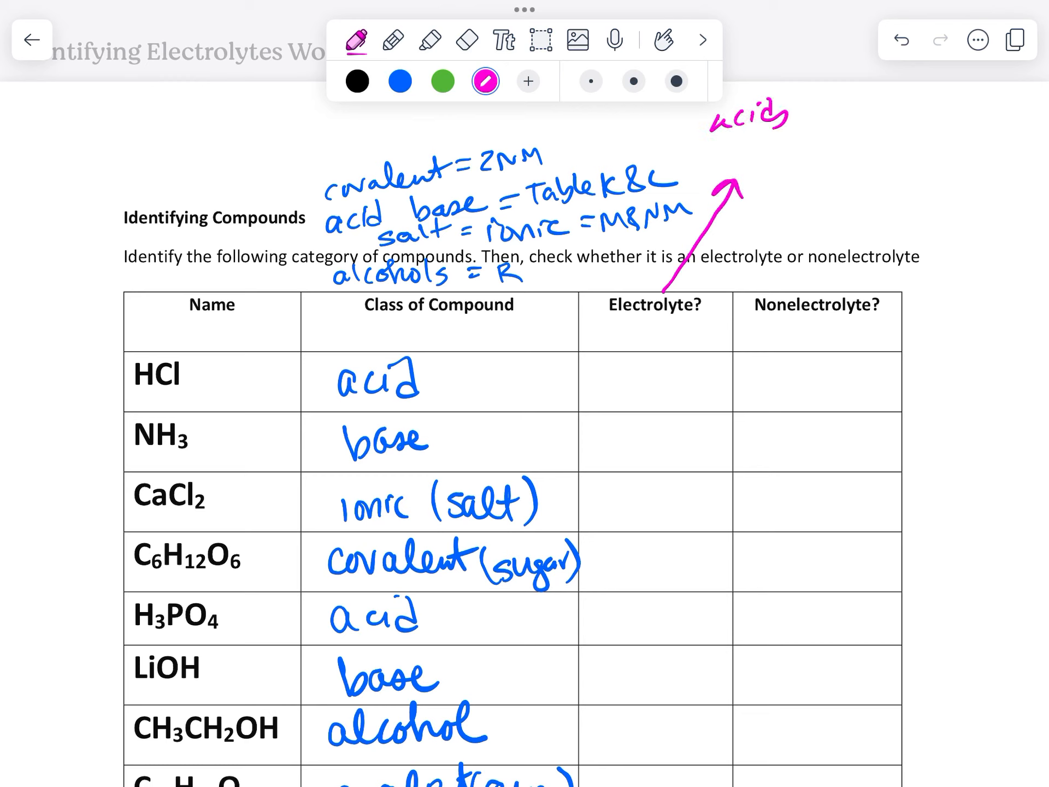
type("bases")
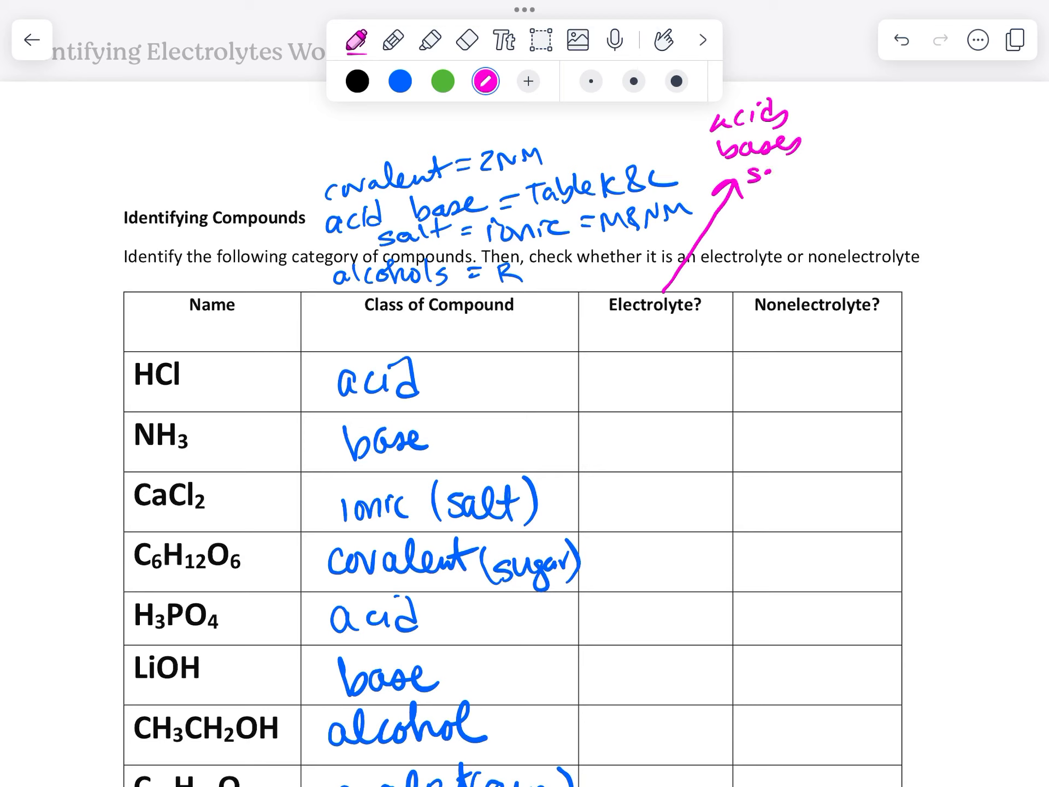
type("salts")
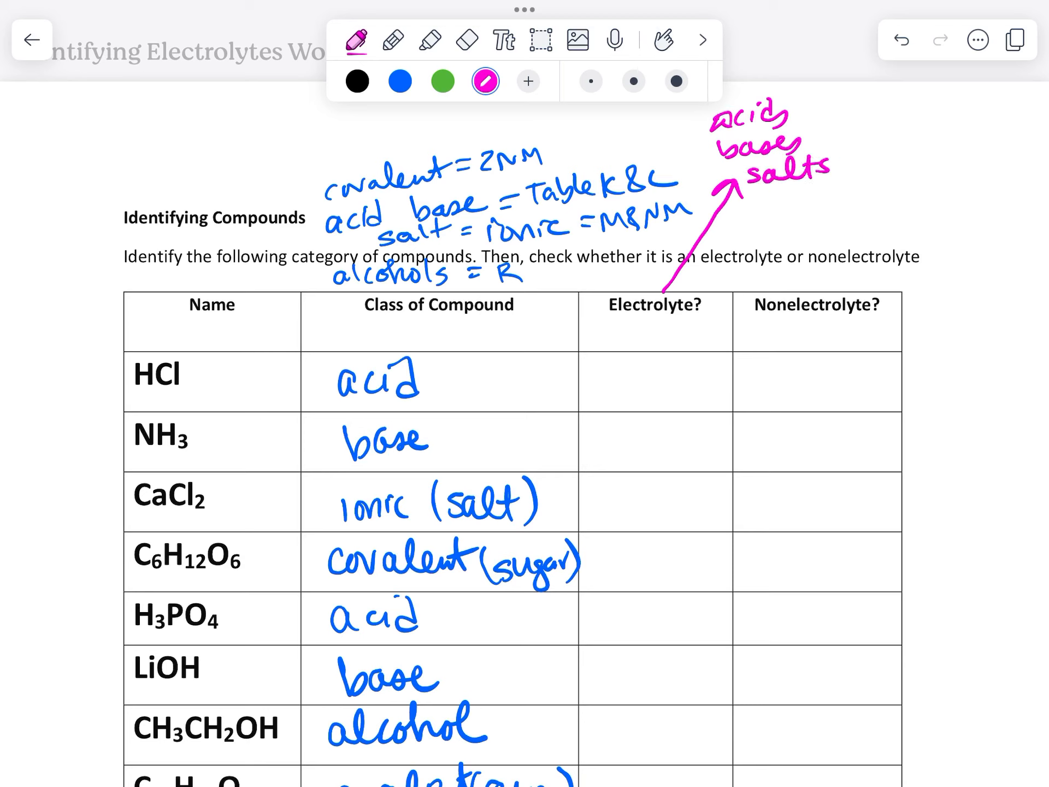
Step: Draw a pink arrow from Nonelectrolyte labelled 'alcohol, sugars'
left_click_drag(843, 294, 896, 221)
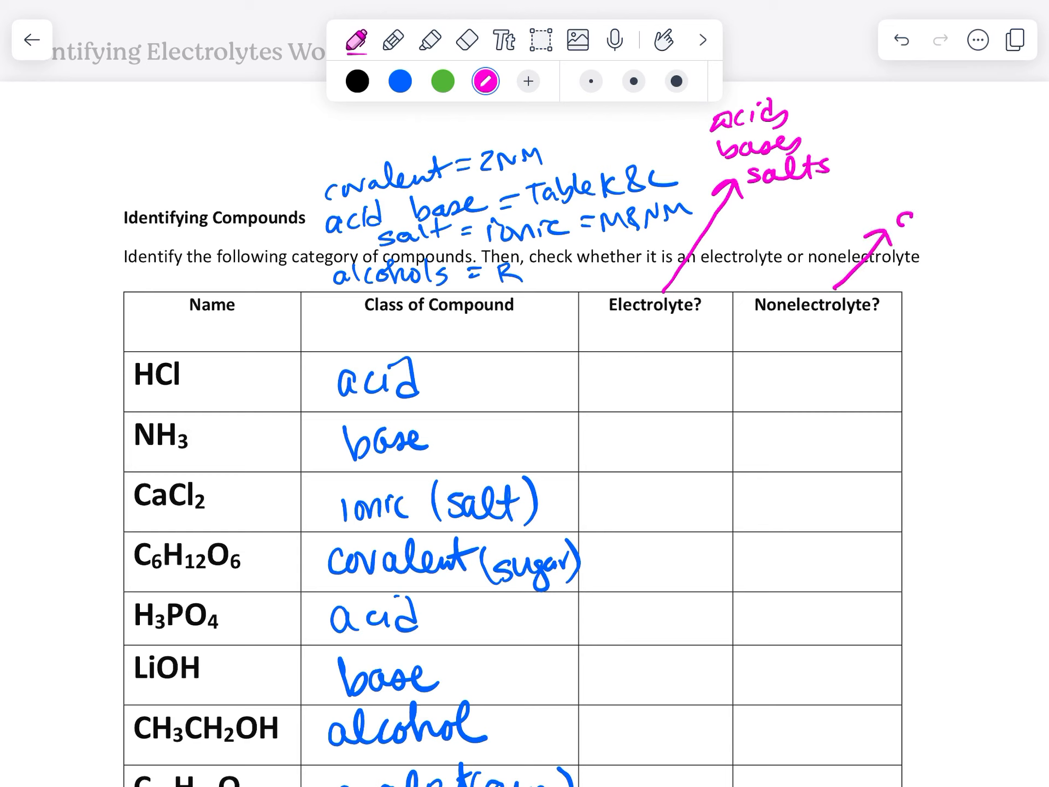
type("alcohol")
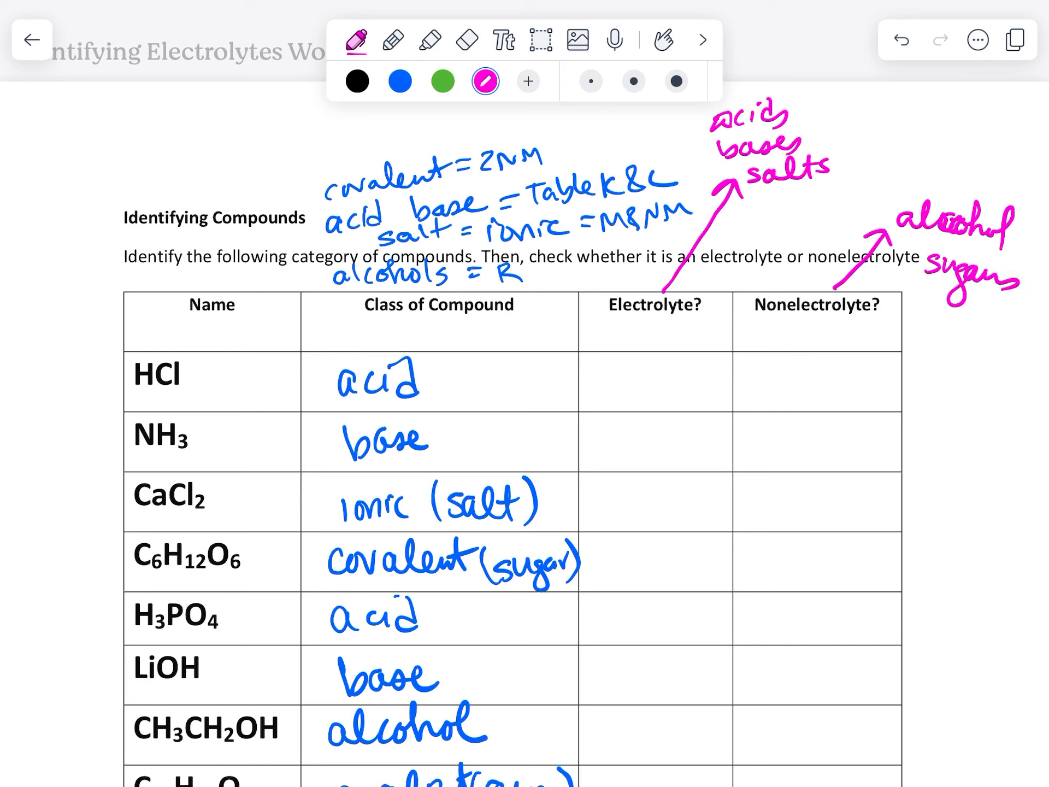
scroll("down", 3)
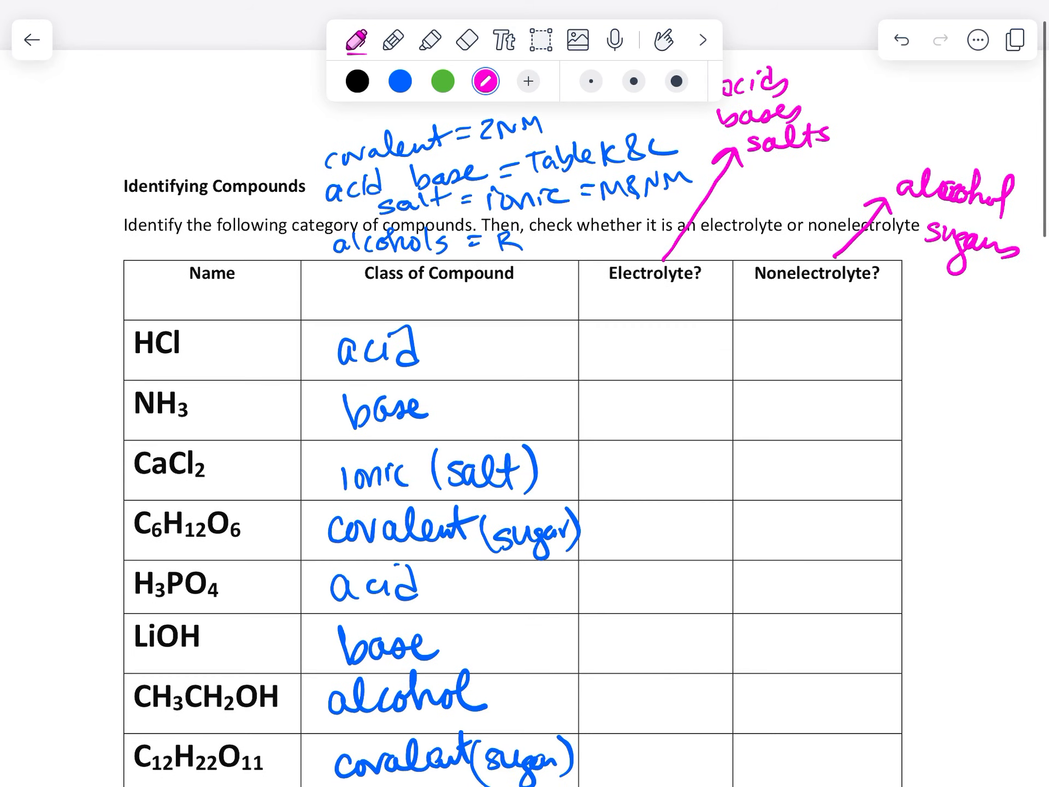
Step: Draw pink X marks in the Electrolyte column for HCl and every other acid, base and salt row
left_click_drag(639, 328, 676, 365)
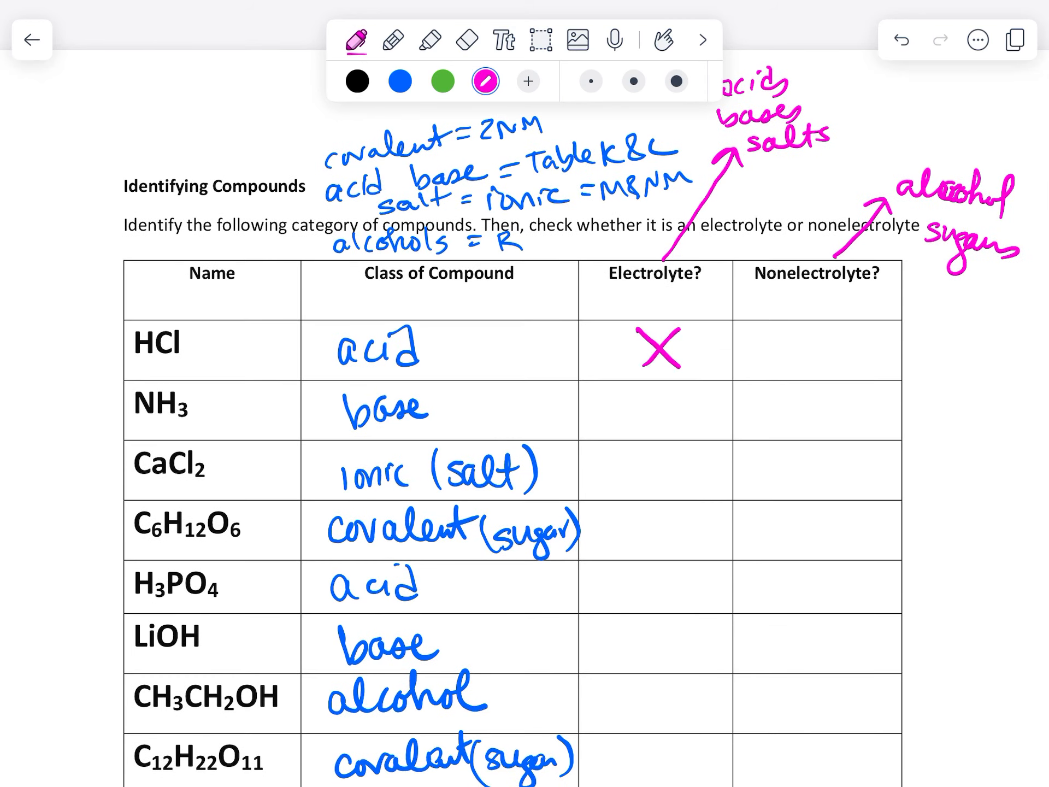
scroll("down", 3)
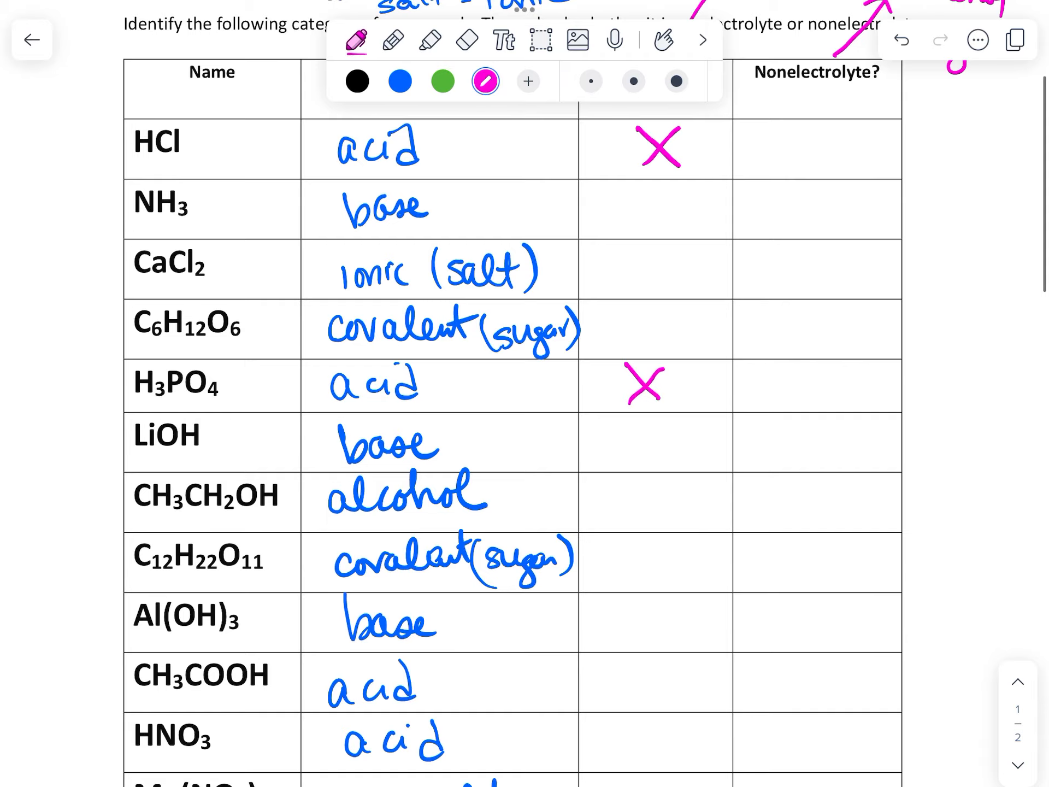
scroll("down", 3)
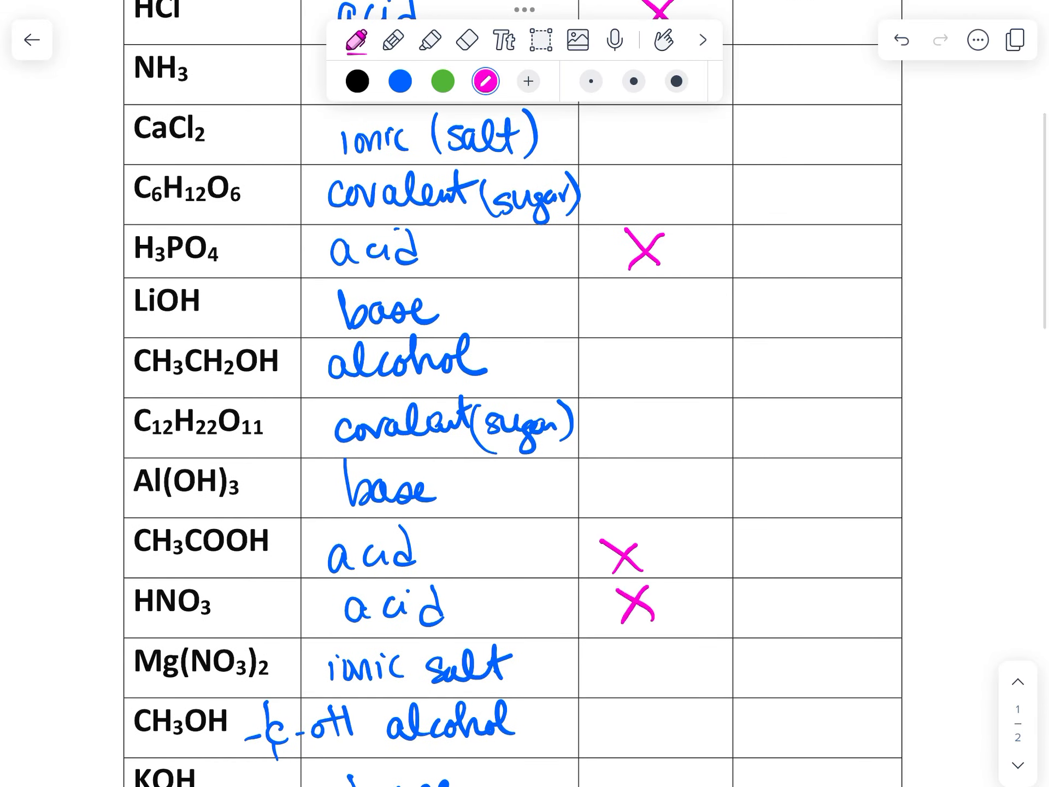
scroll("down", 3)
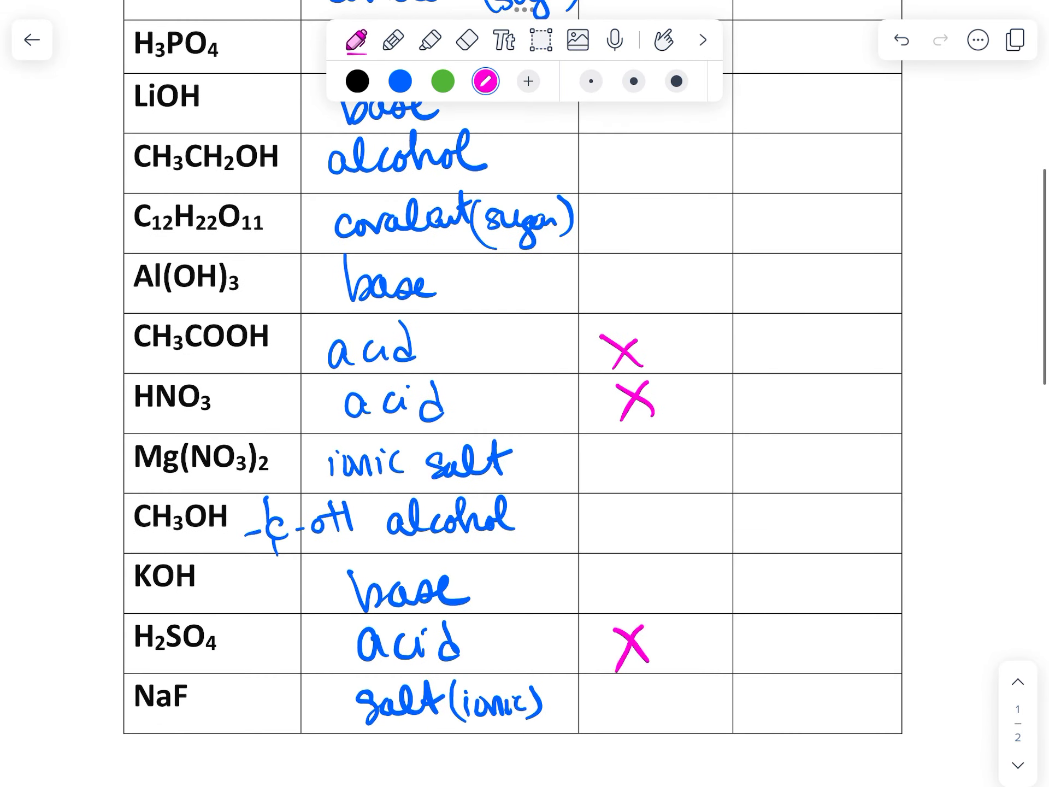
scroll("down", 3)
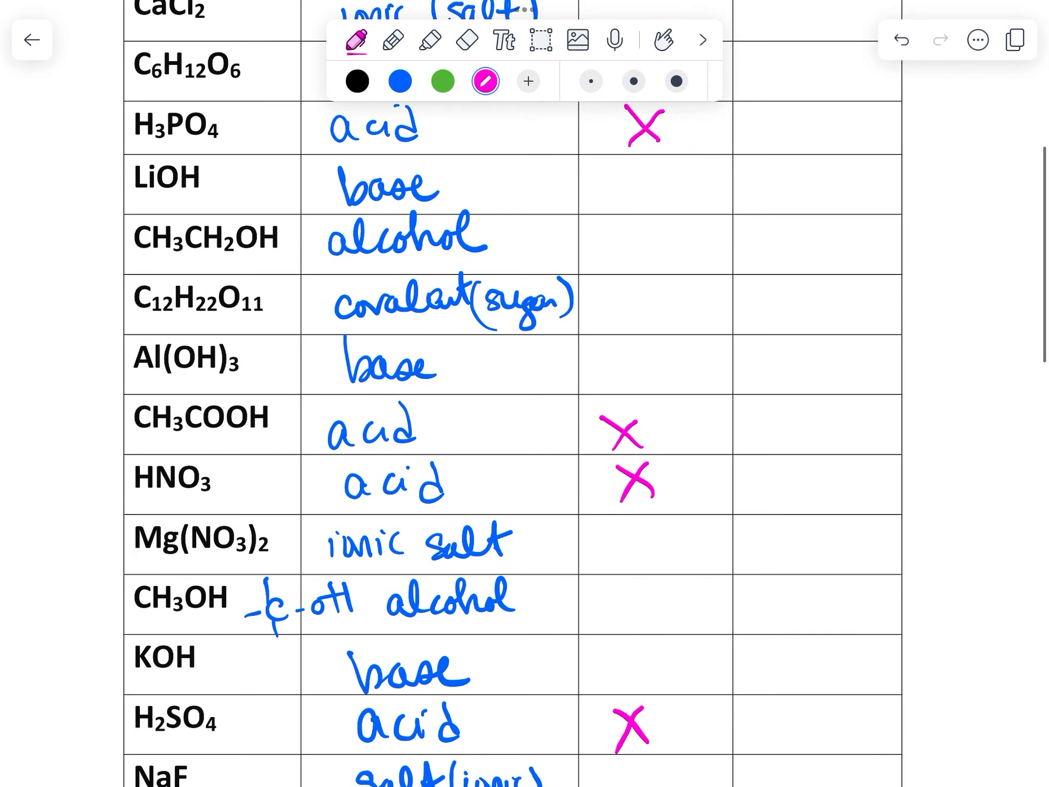
scroll("down", 3)
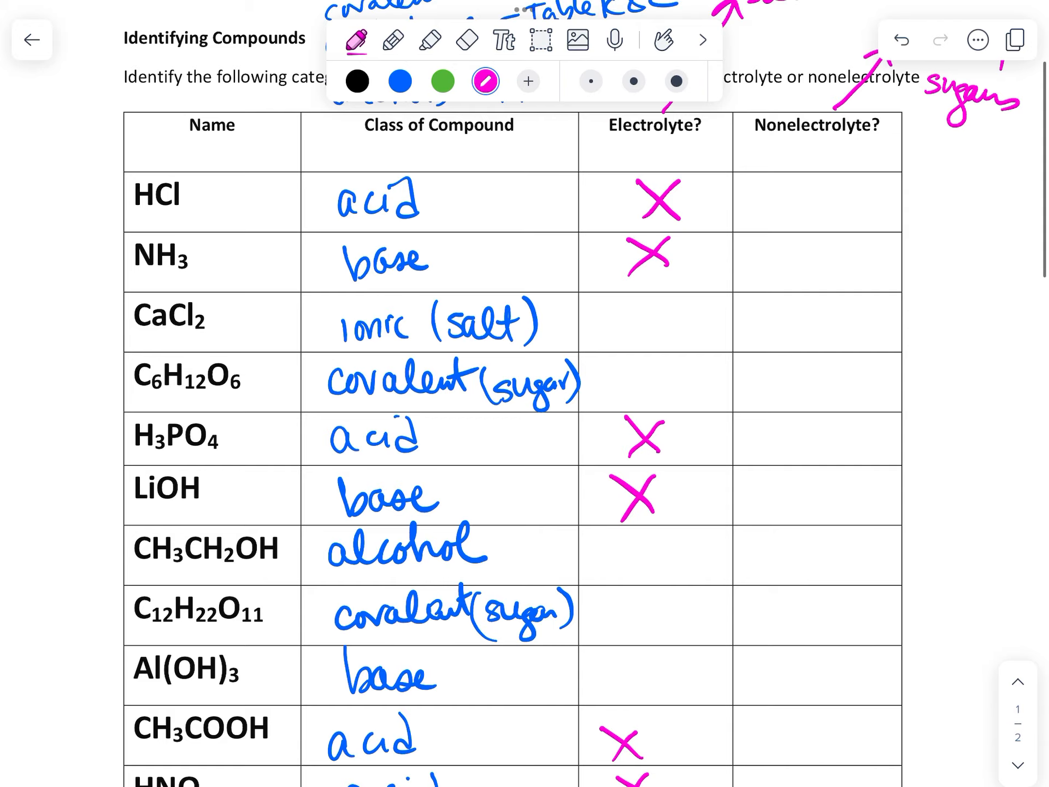
scroll("down", 3)
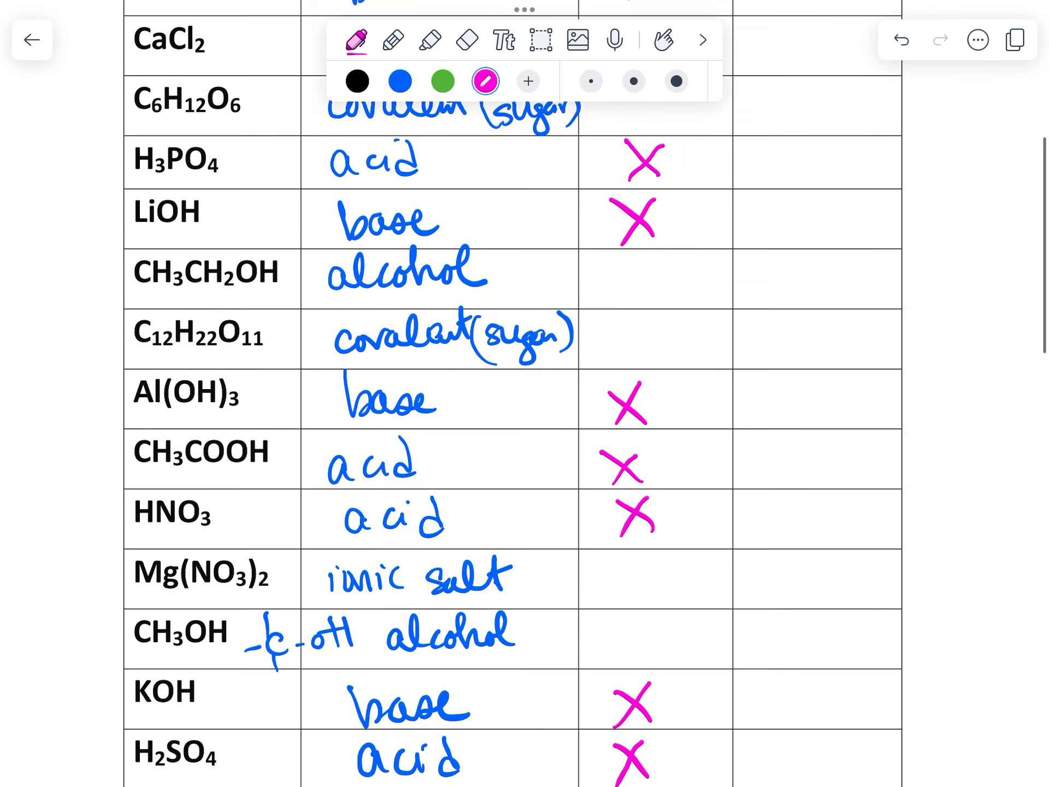
scroll("down", 3)
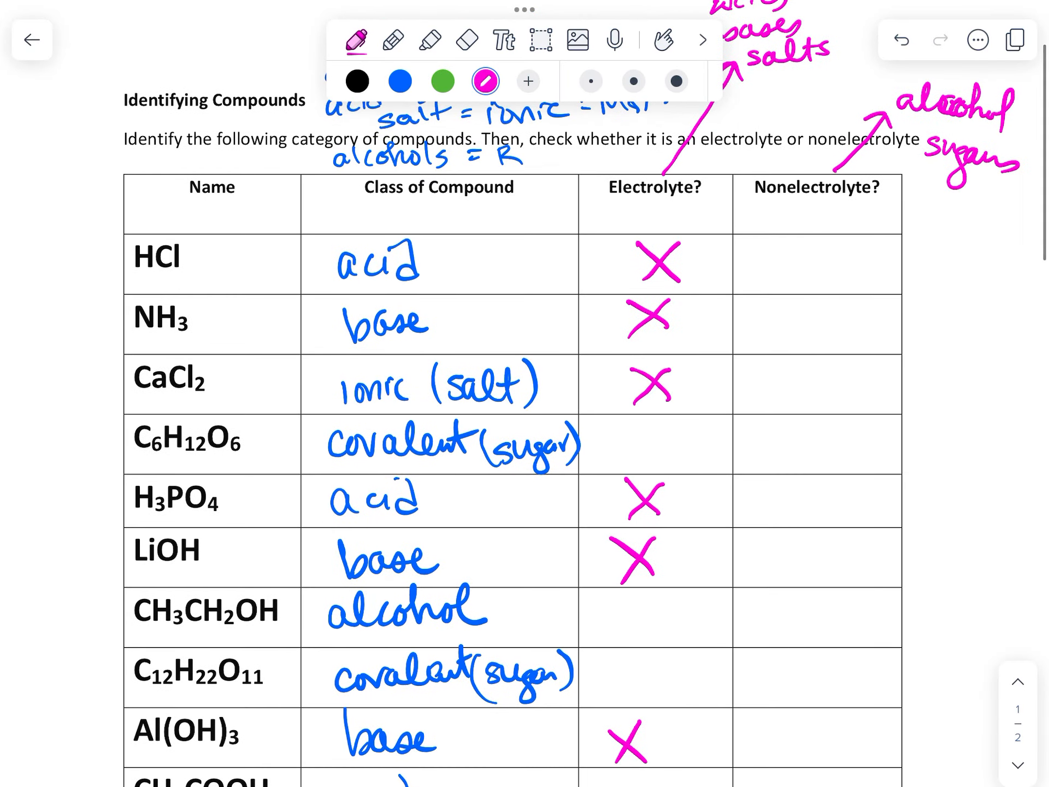
scroll("down", 3)
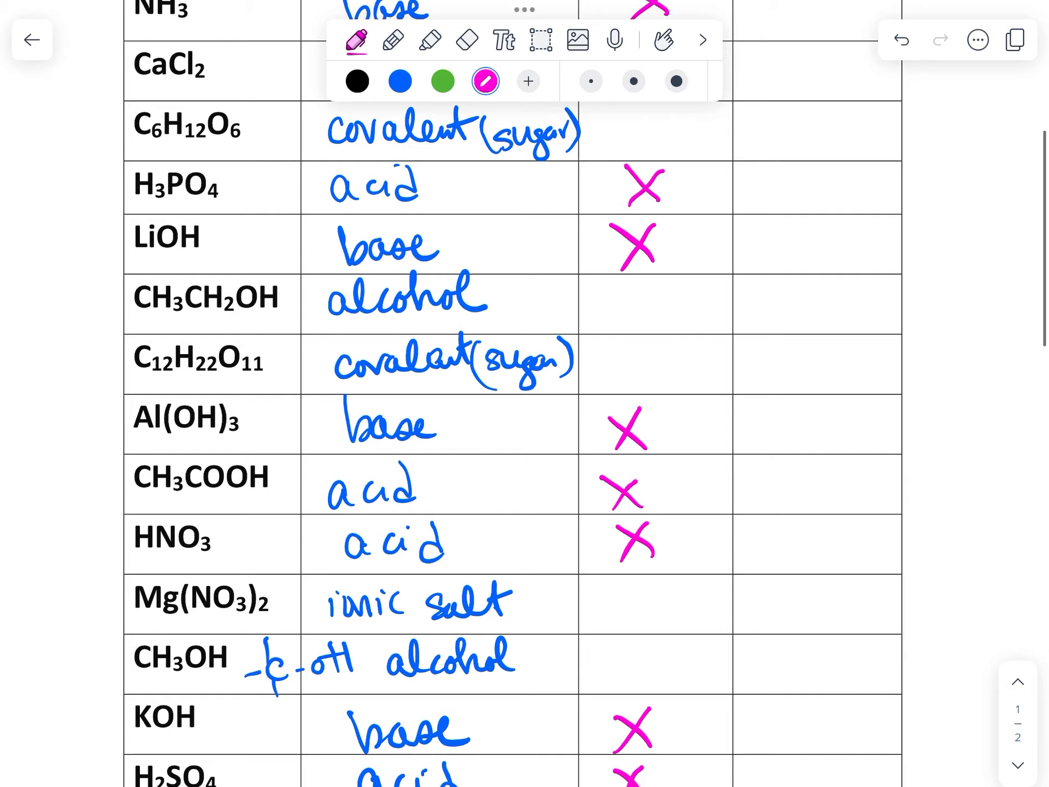
scroll("down", 3)
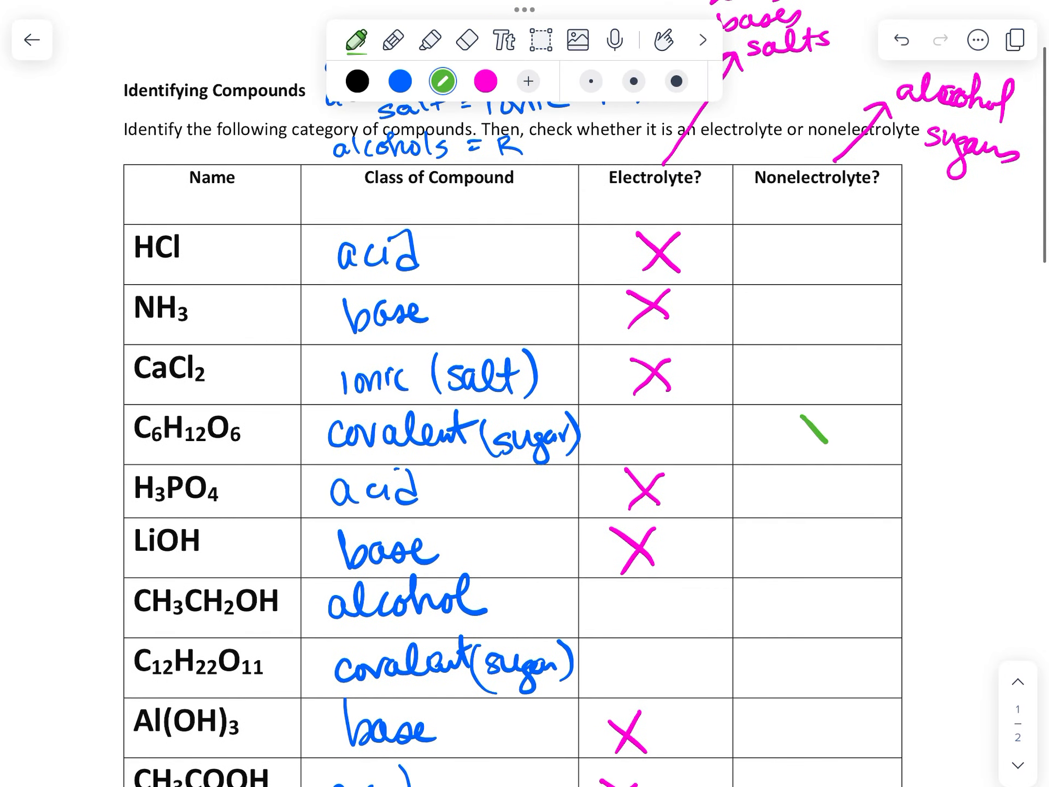
Step: Draw green Nonelectrolyte X marks for C6H12O6, CH3CH2OH, C12H22O11 and CH3OH
scroll("down", 3)
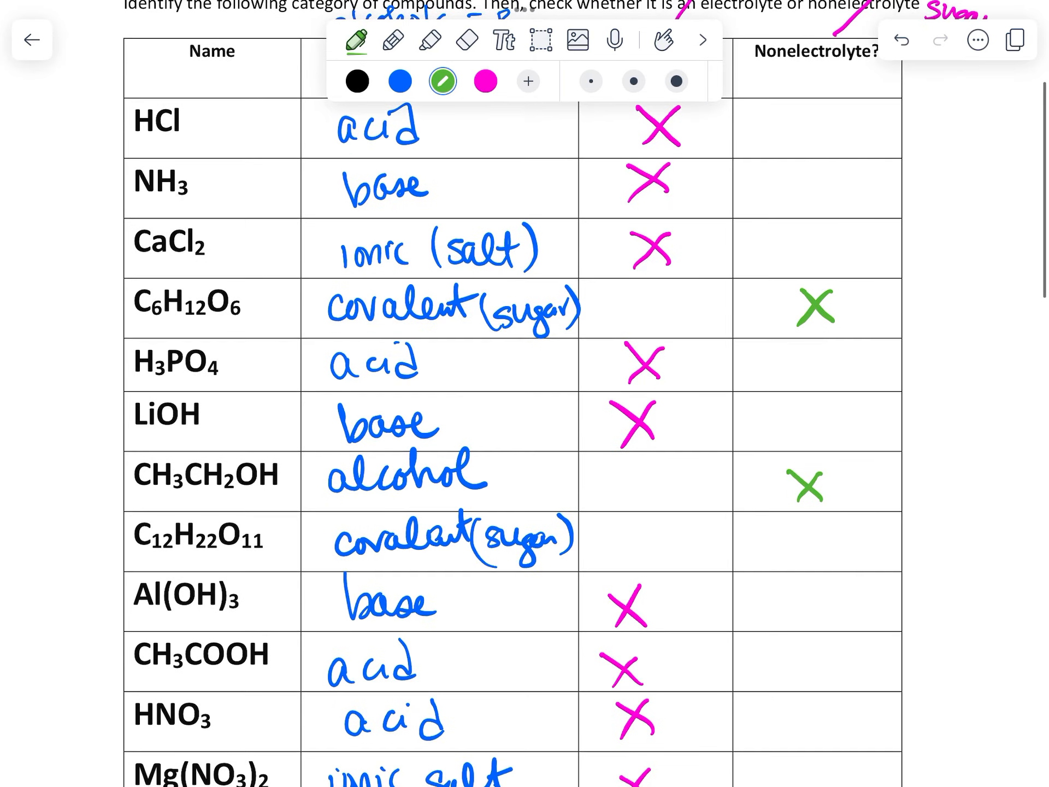
scroll("down", 3)
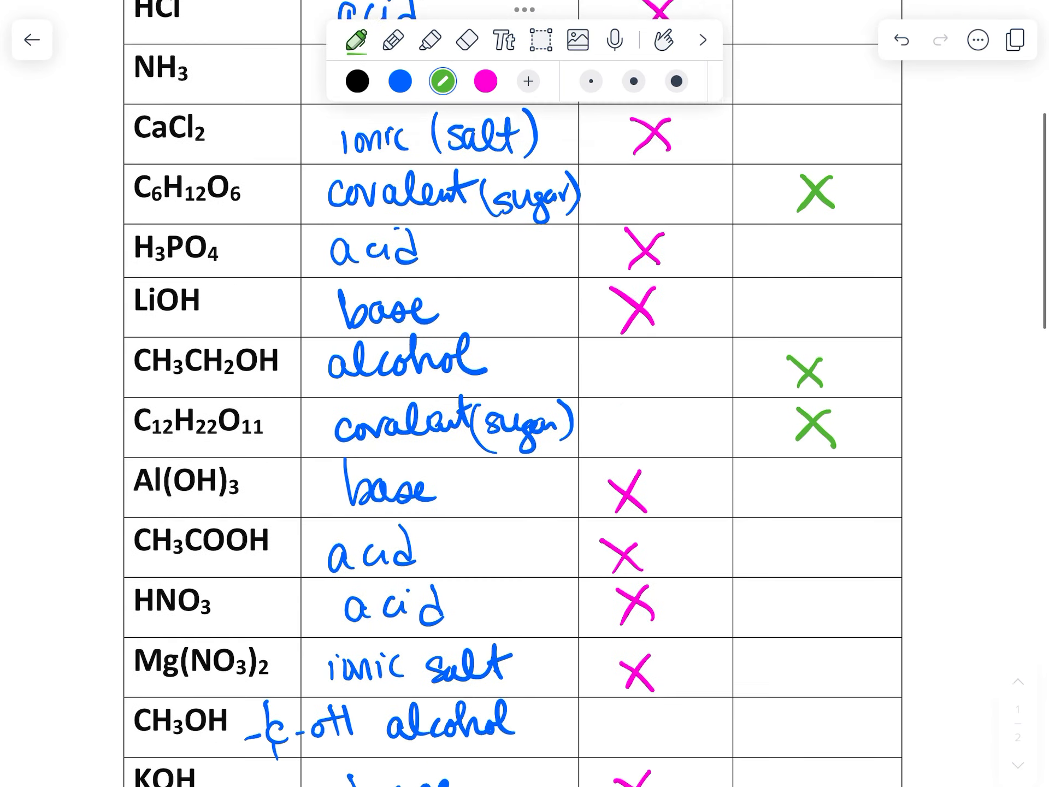
scroll("down", 3)
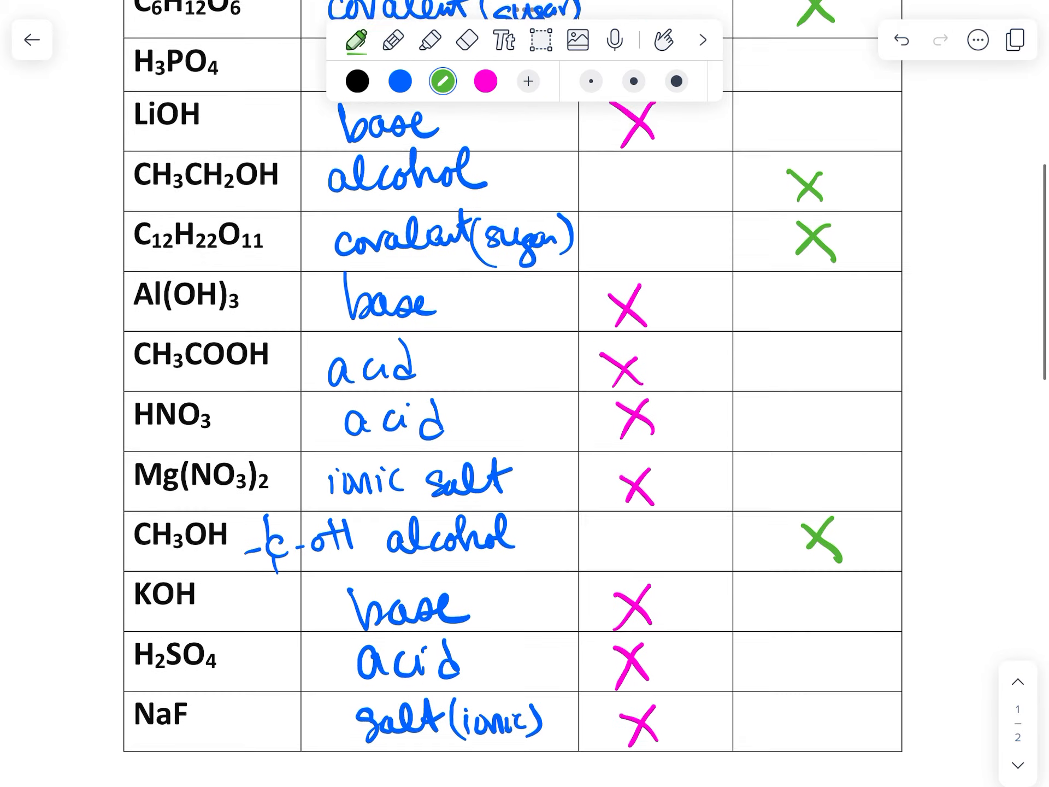
scroll("down", 3)
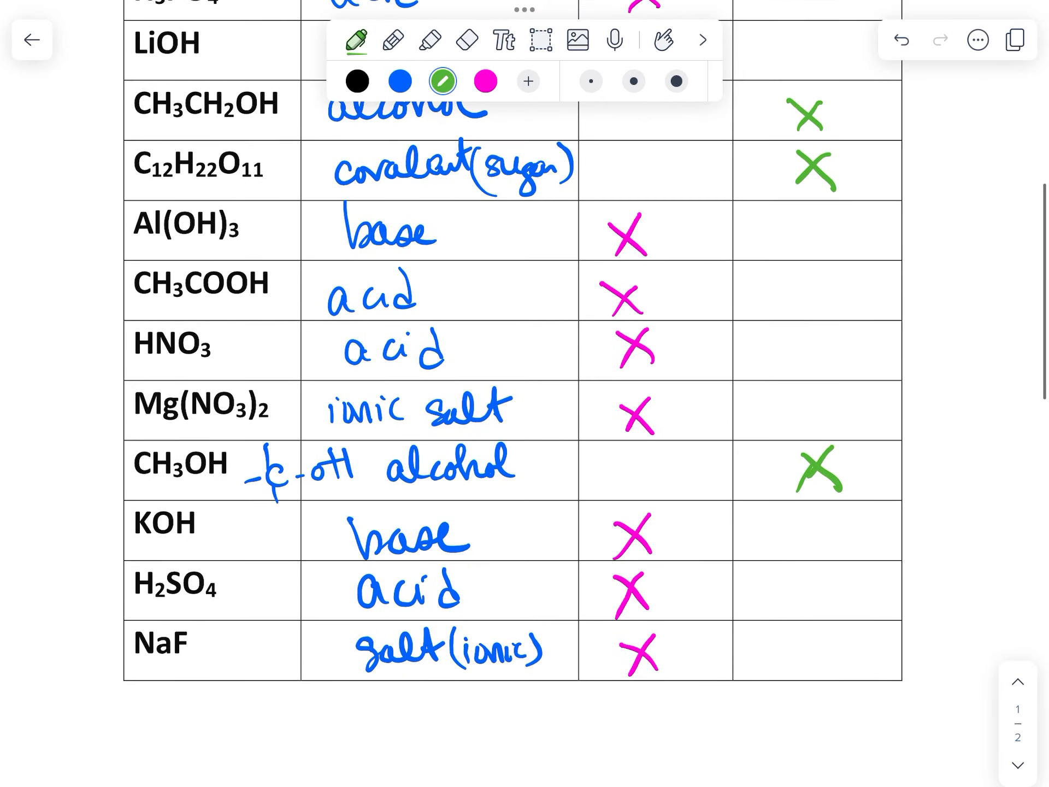